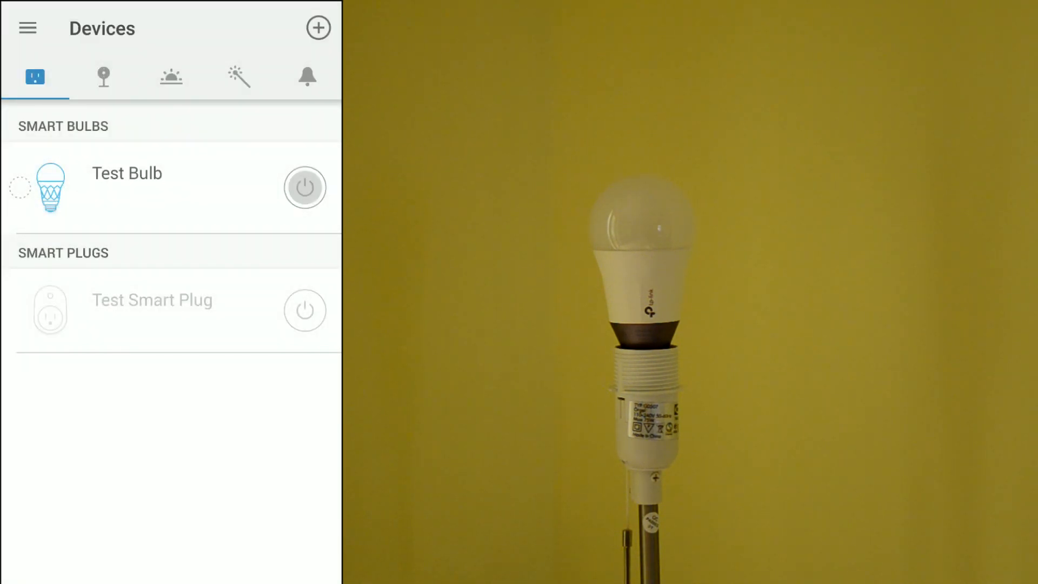
Step: Toggle the Test Bulb and browse the Cameras and Scenes sections of the app
click(305, 187)
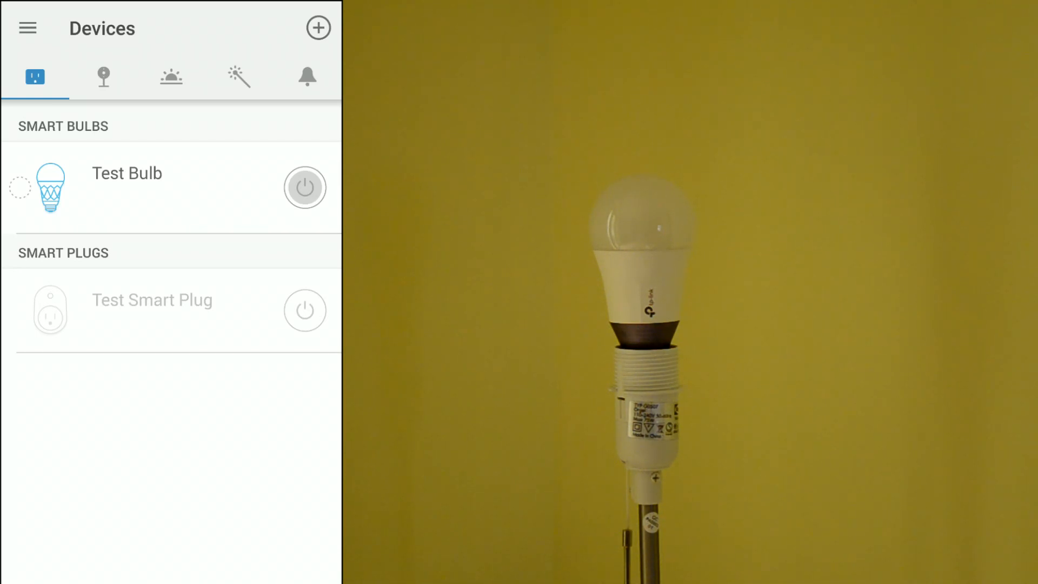
click(28, 28)
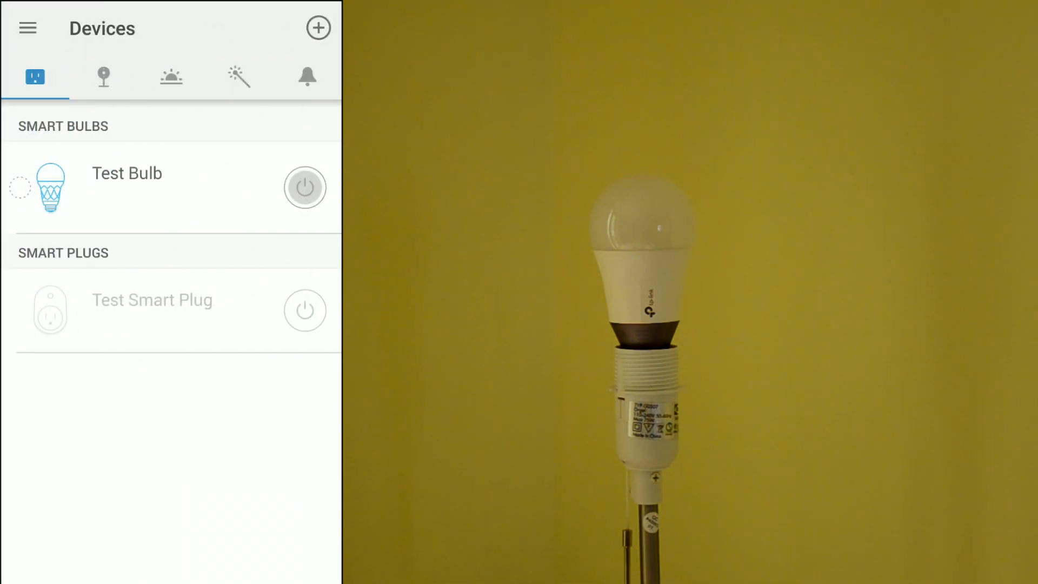
click(302, 187)
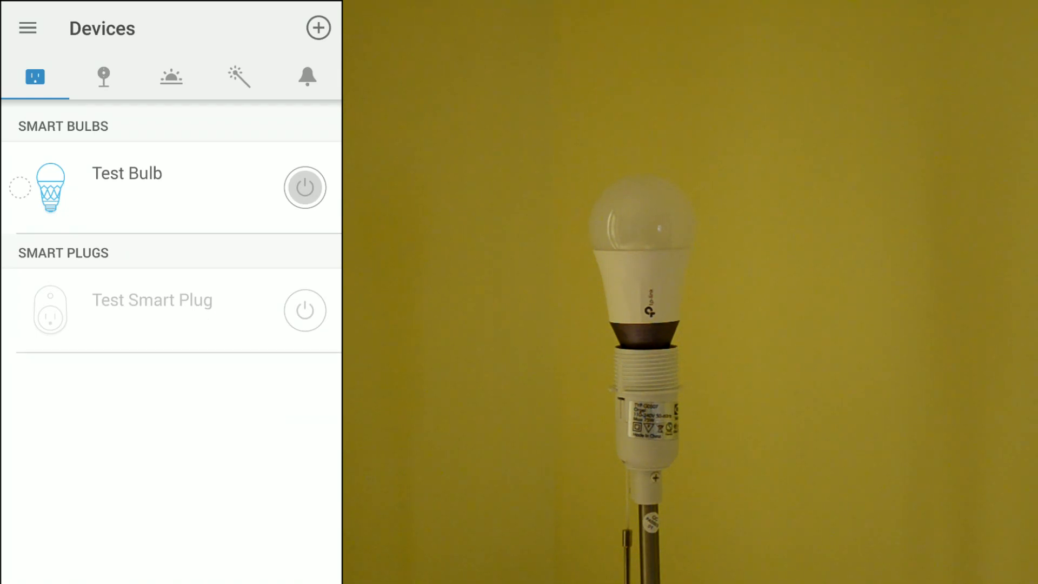
click(101, 75)
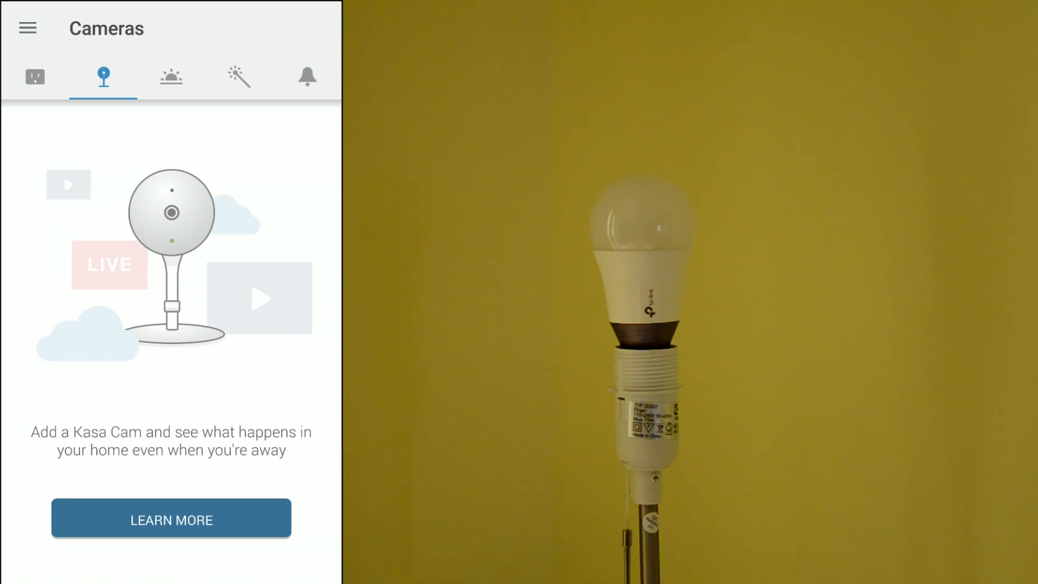
click(171, 76)
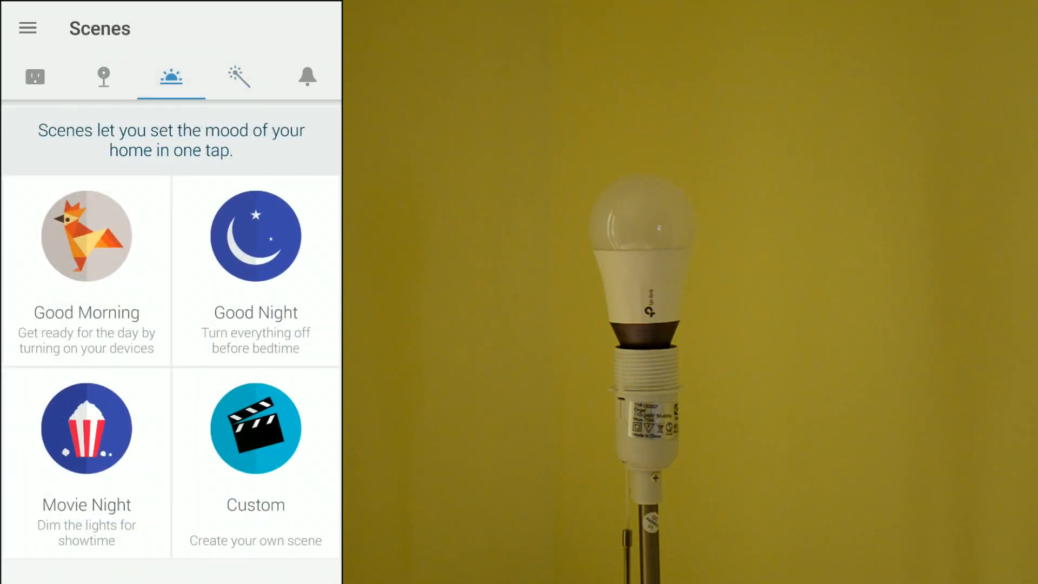
click(255, 429)
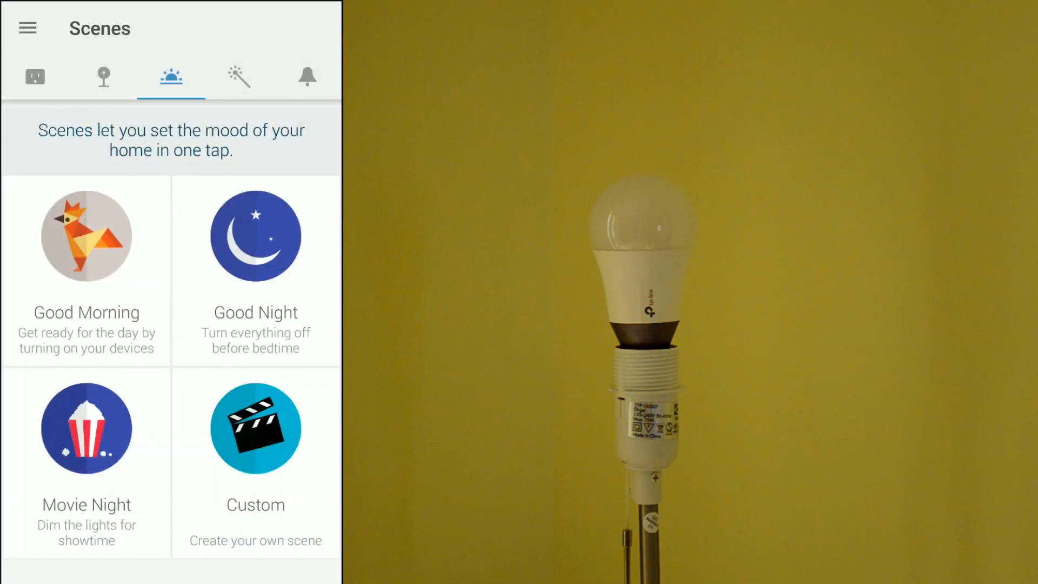
Step: Browse Smart Actions and the activity log, then switch Test Bulb on and enter its control page
click(239, 76)
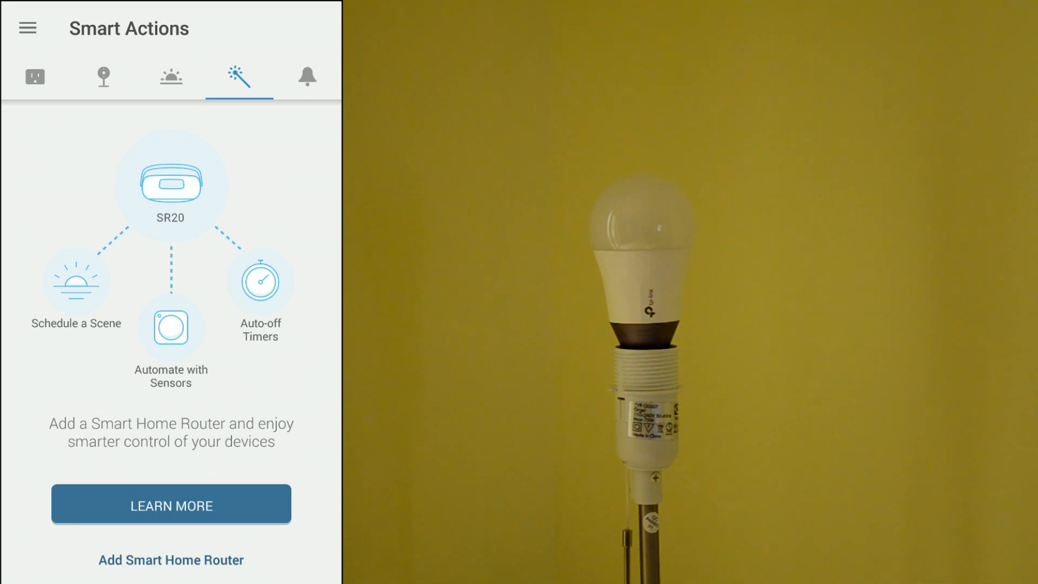
click(308, 76)
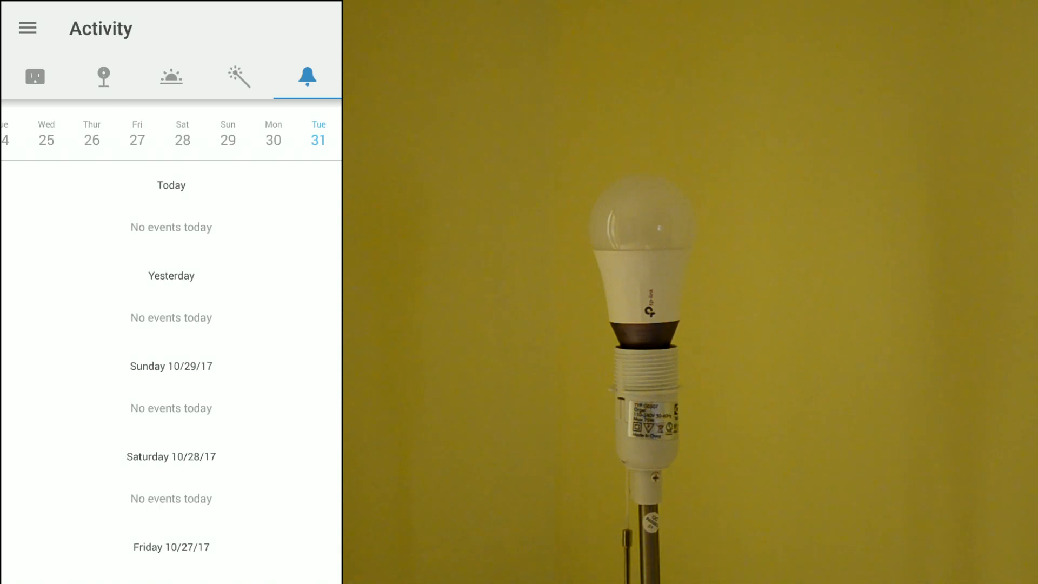
scroll(down, 3)
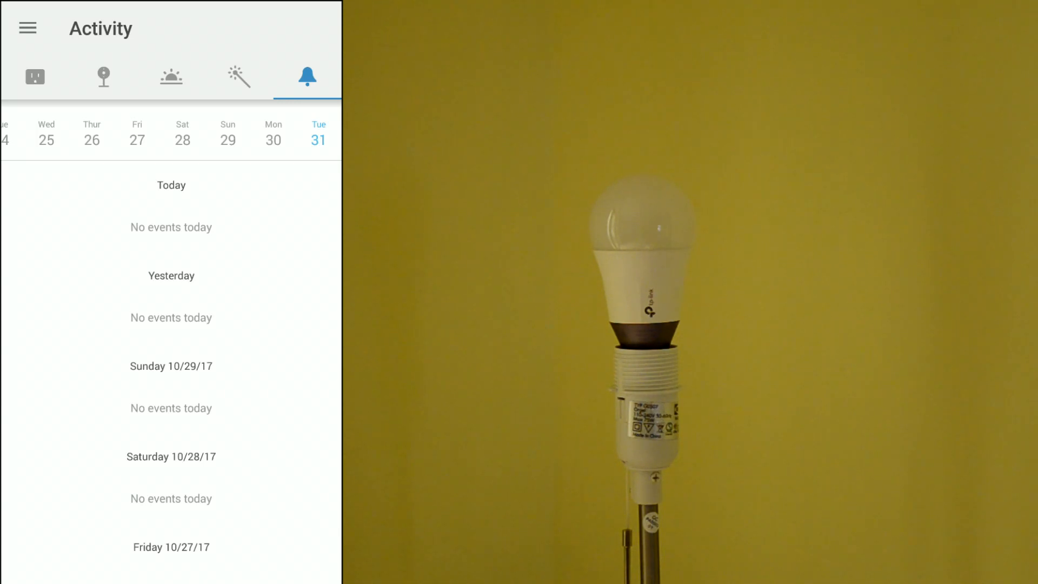
click(34, 76)
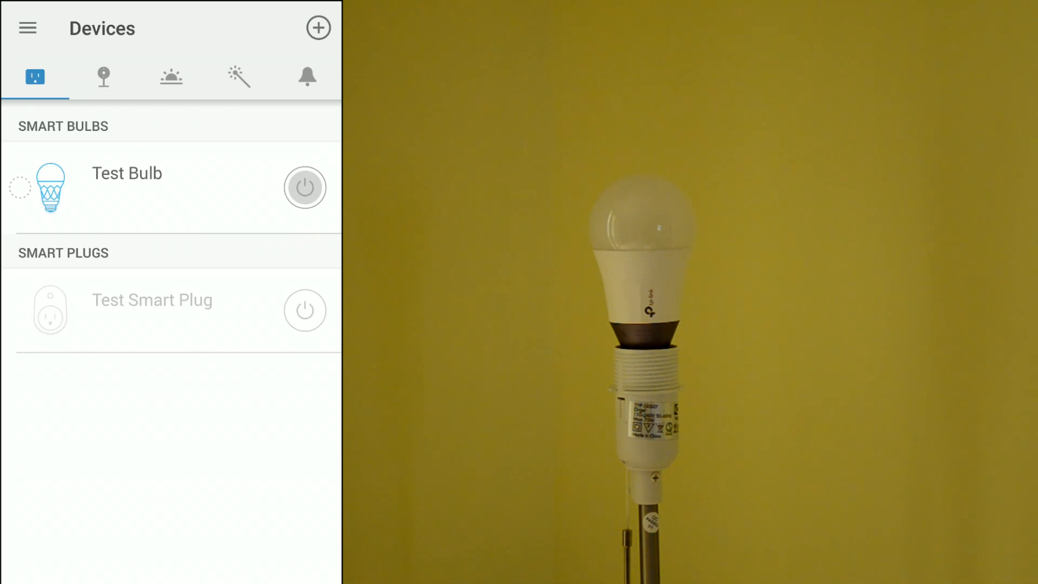
click(305, 186)
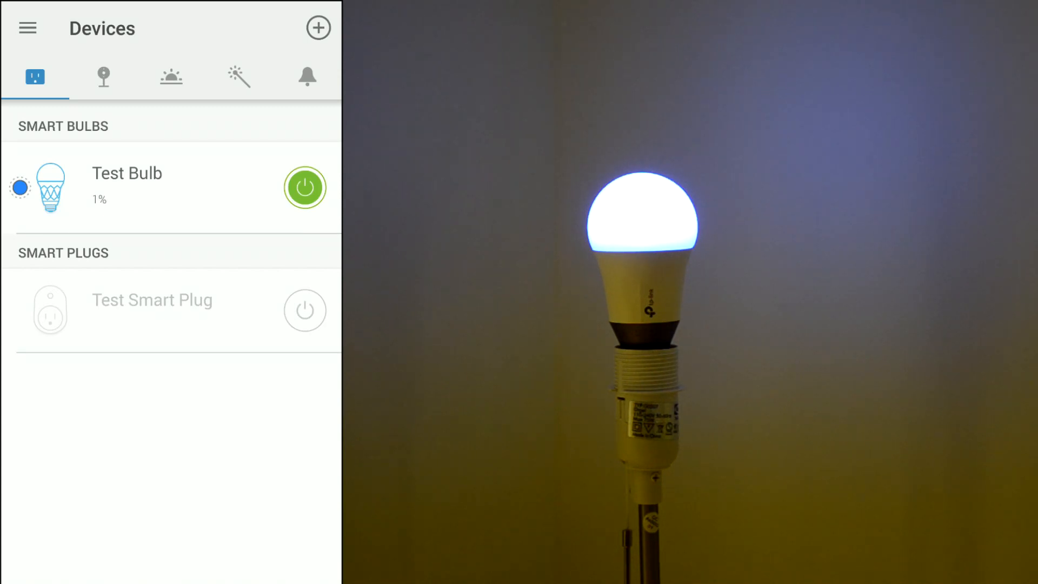
click(126, 174)
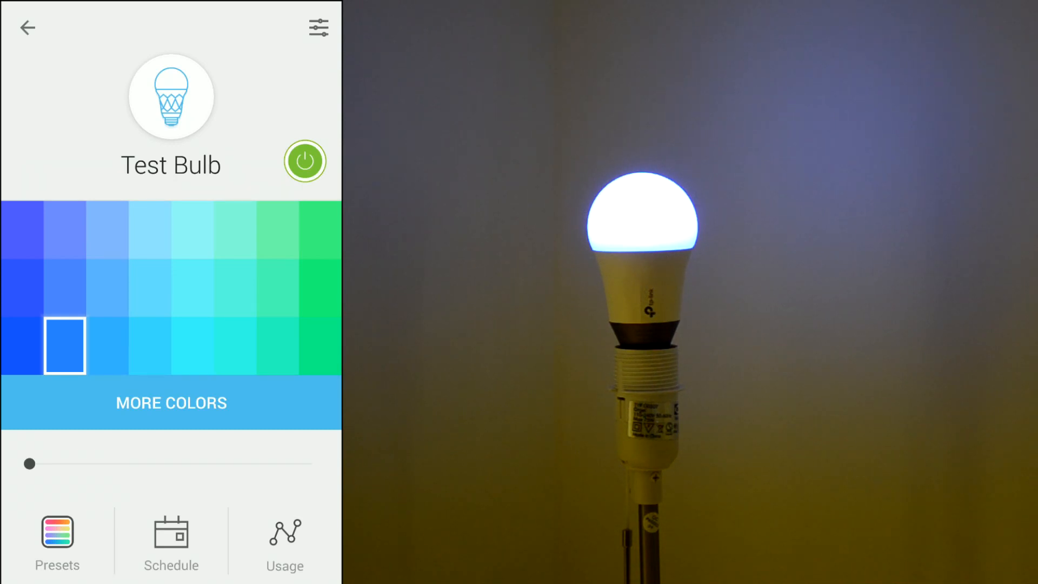
Step: Swing the bulb's brightness up to full and back down to minimum
drag(29, 464, 137, 464)
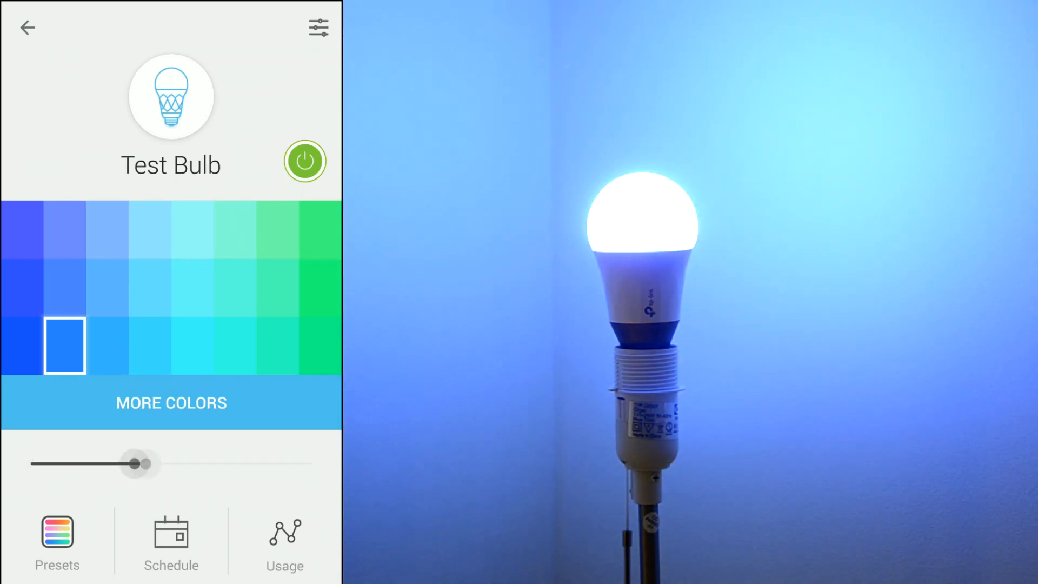
drag(137, 463, 313, 463)
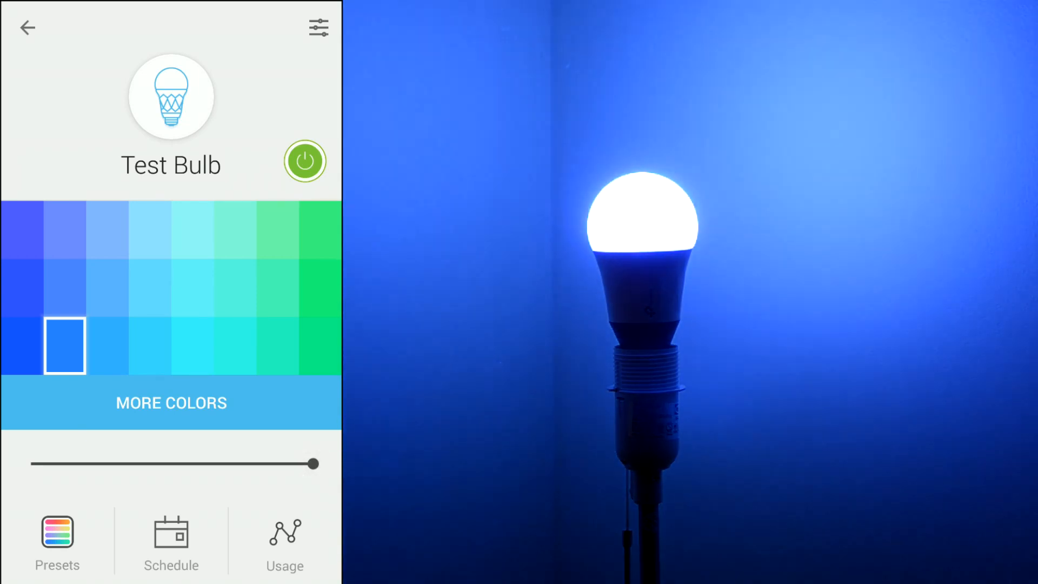
drag(314, 464, 34, 464)
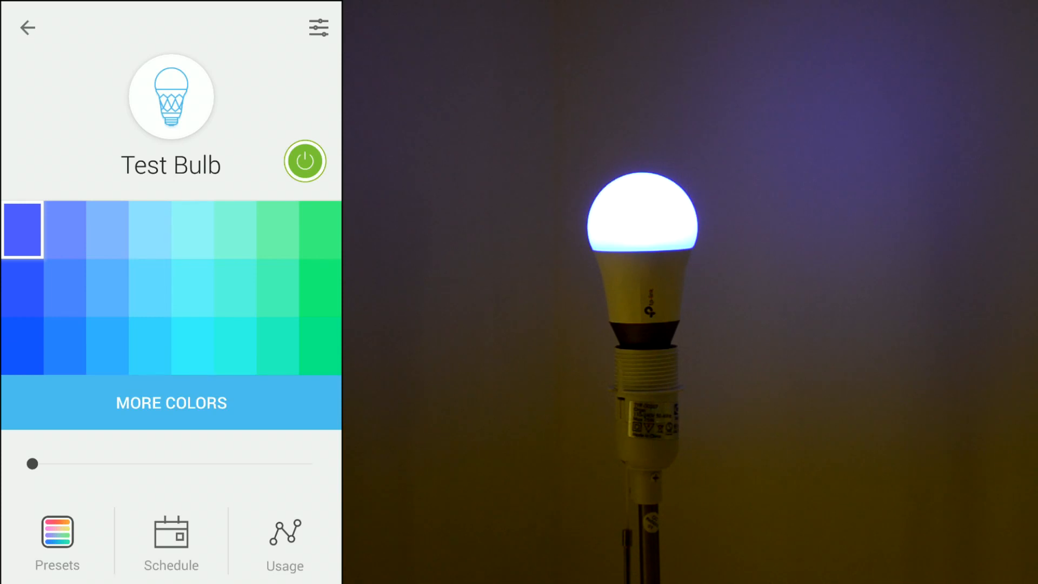
Step: Colour the bulb green, then light aqua, and head to the full colour palette
click(320, 229)
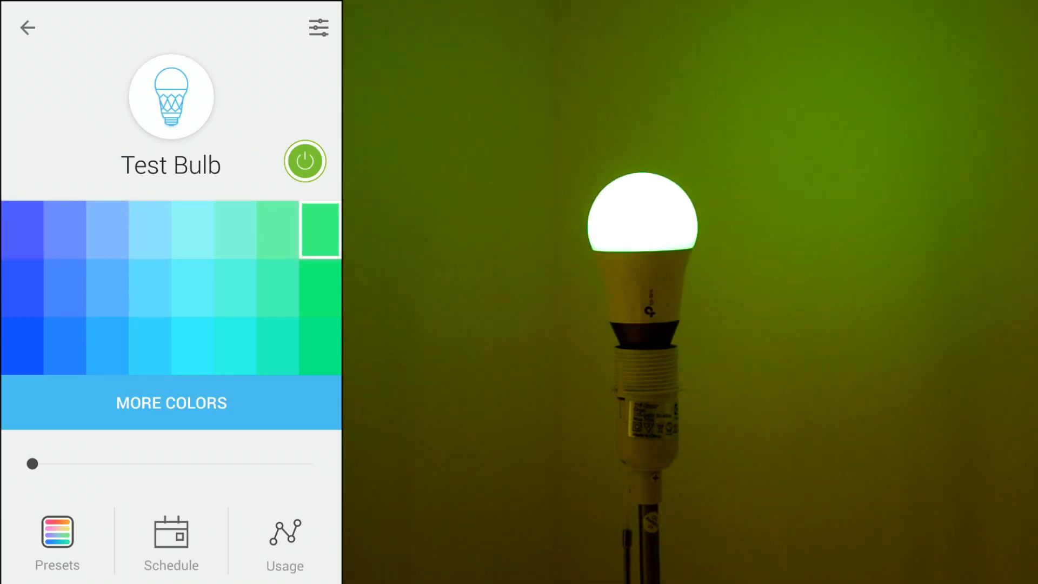
click(192, 288)
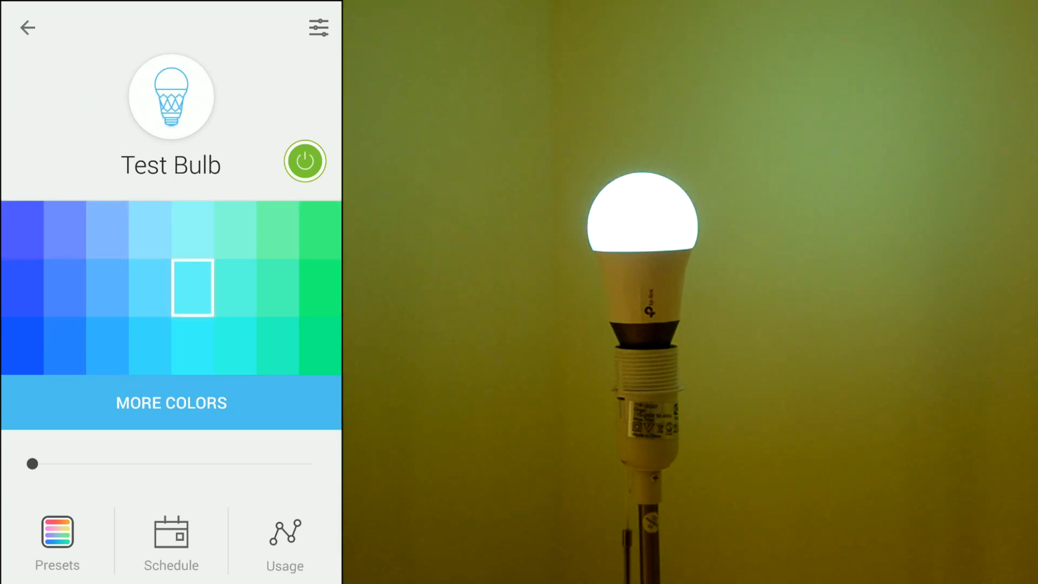
click(277, 345)
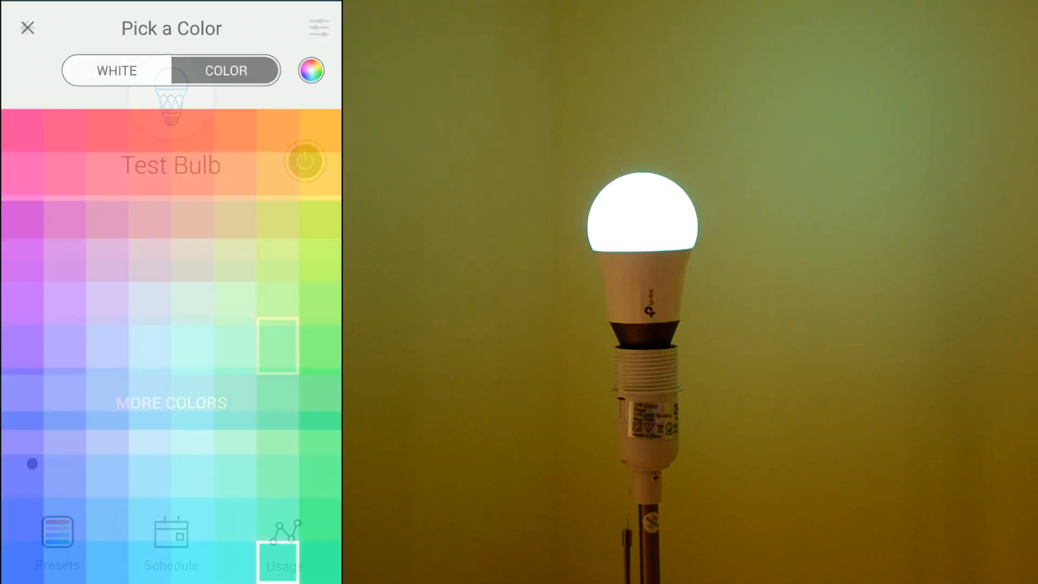
Step: Try pinkish red, orange-red and pale lavender white, then switch to the white temperature choices
click(62, 131)
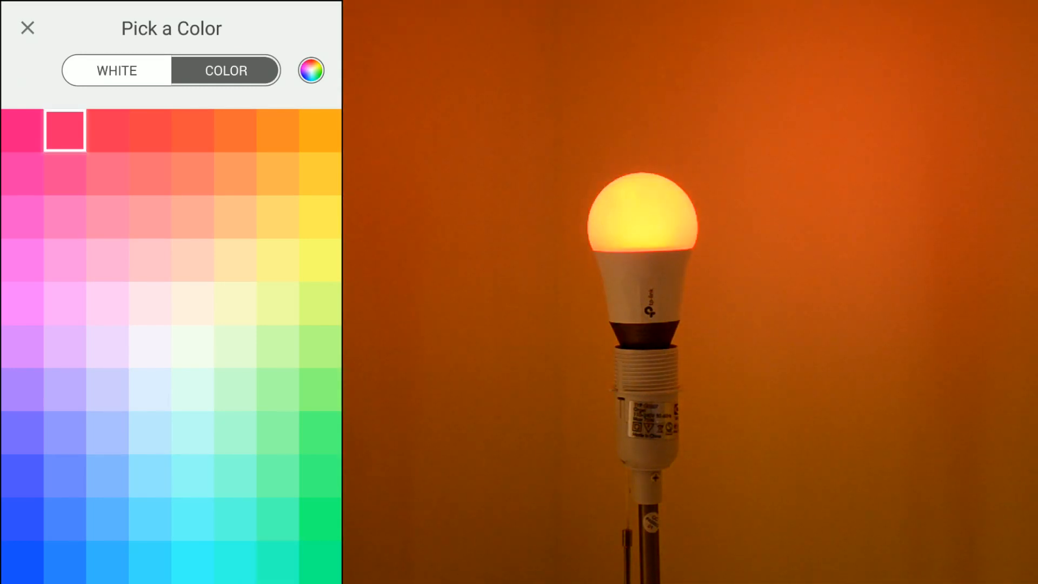
click(193, 130)
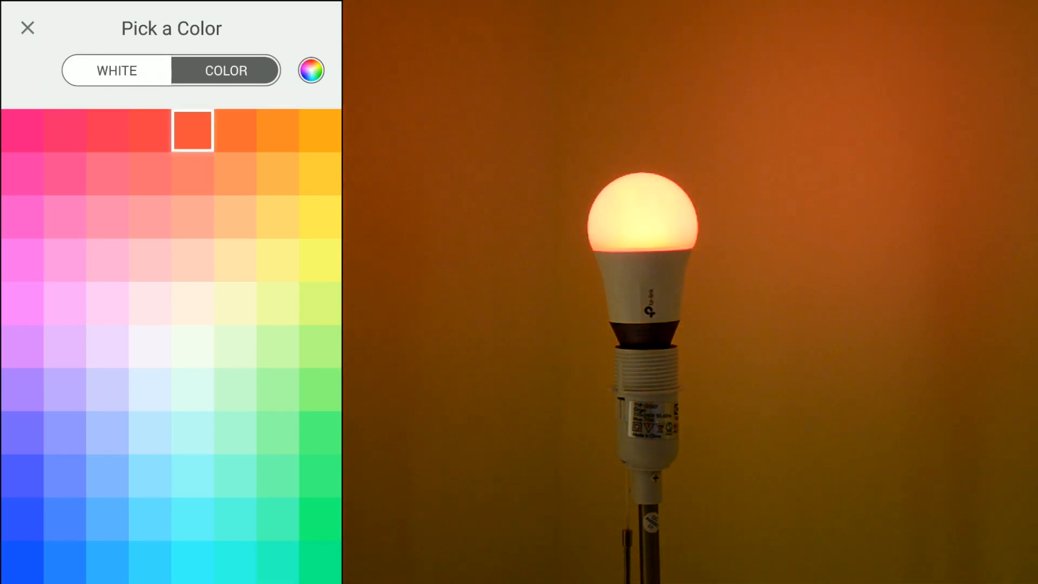
click(152, 352)
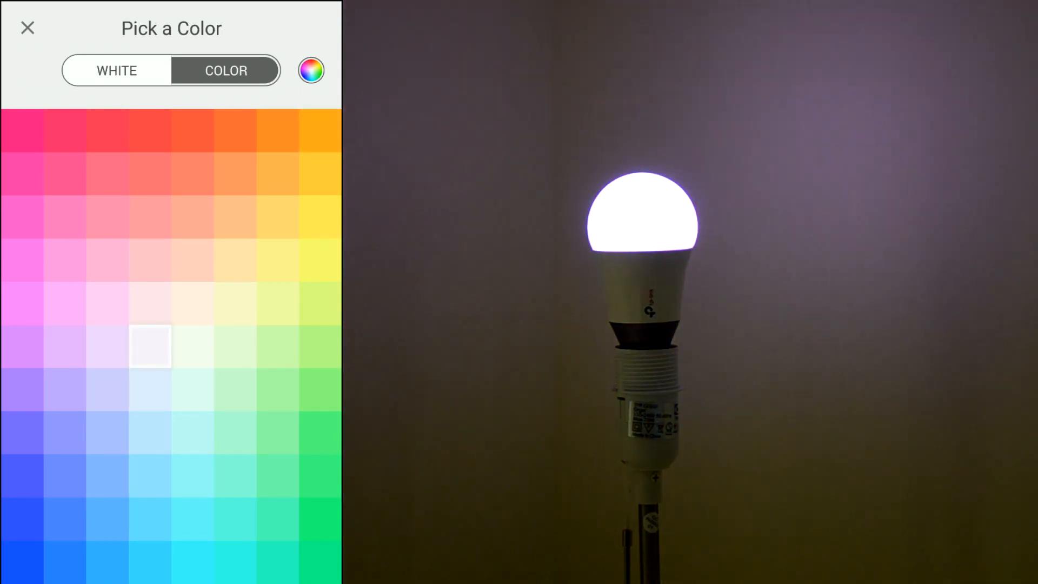
click(114, 70)
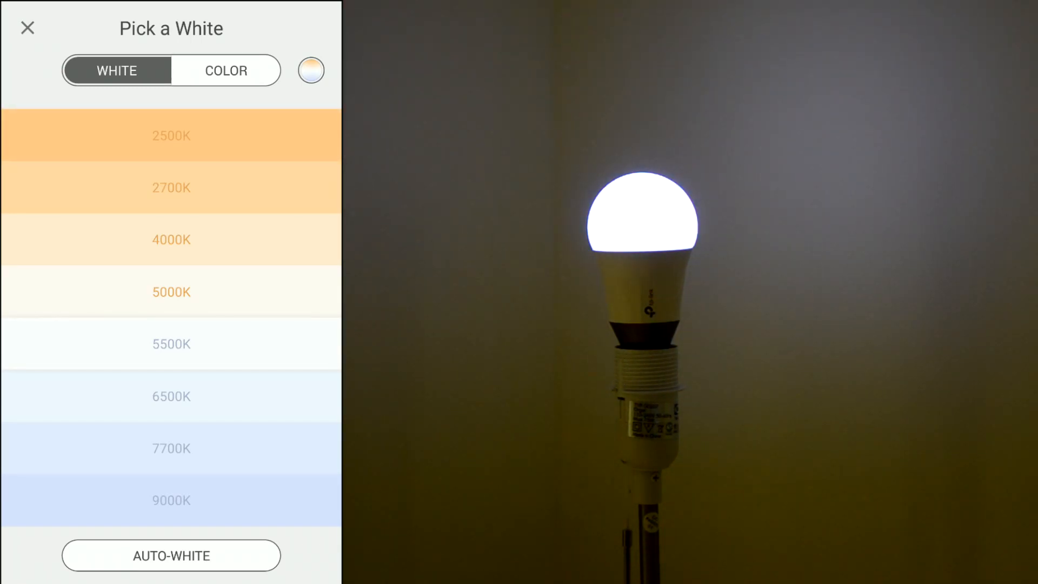
Step: Choose a cool white from the continuous 2500K–9000K temperature range
click(171, 136)
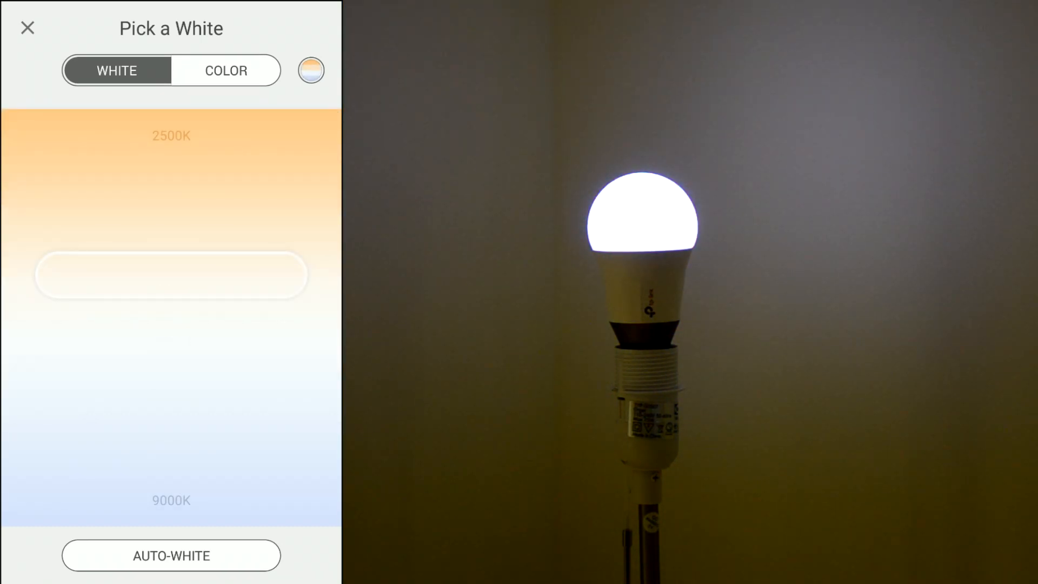
click(171, 556)
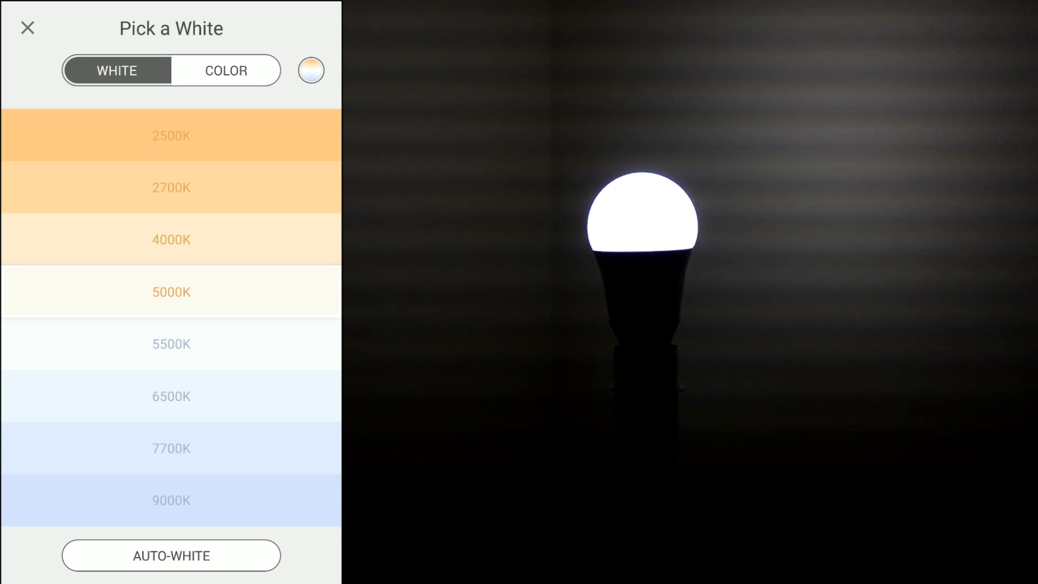
Step: From the colour picker, try pale green and mint tints and settle on bright cyan
click(225, 71)
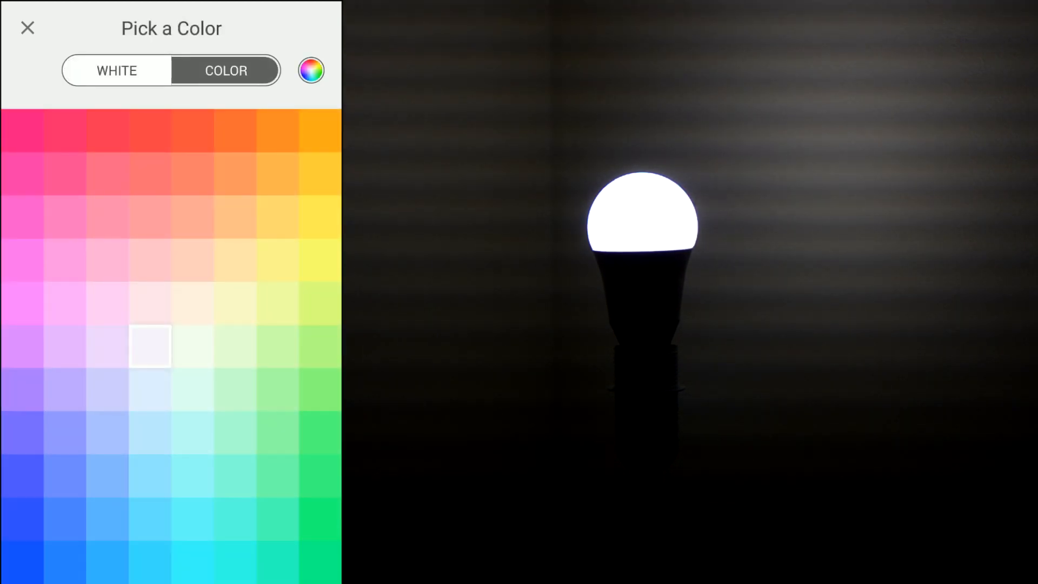
click(193, 347)
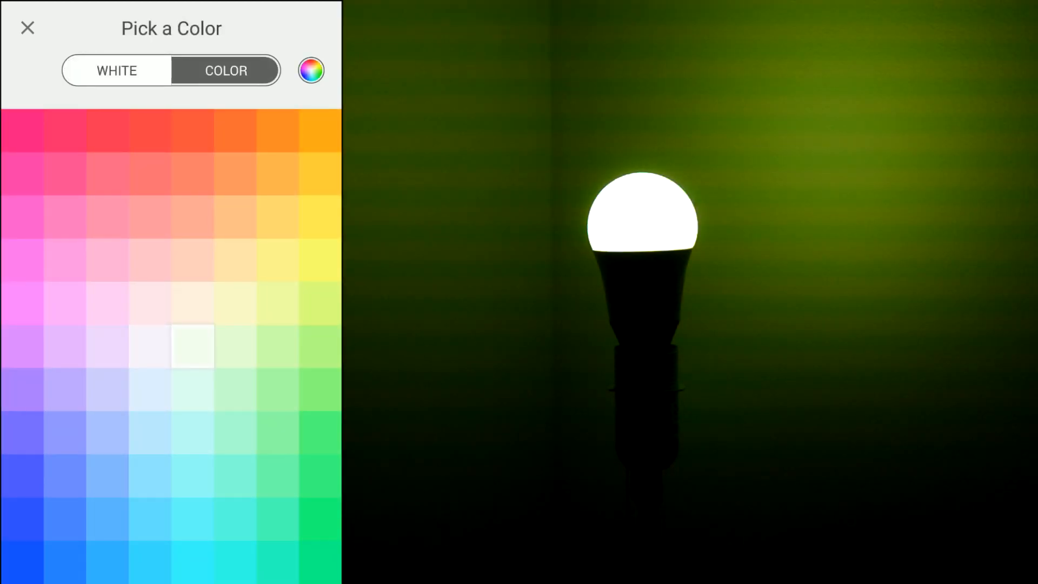
click(193, 390)
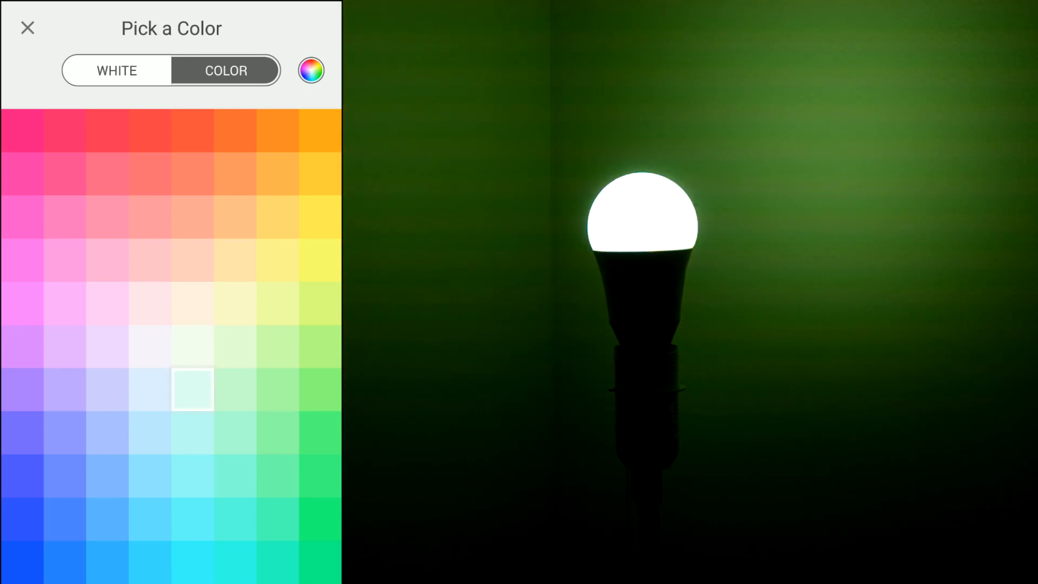
click(192, 564)
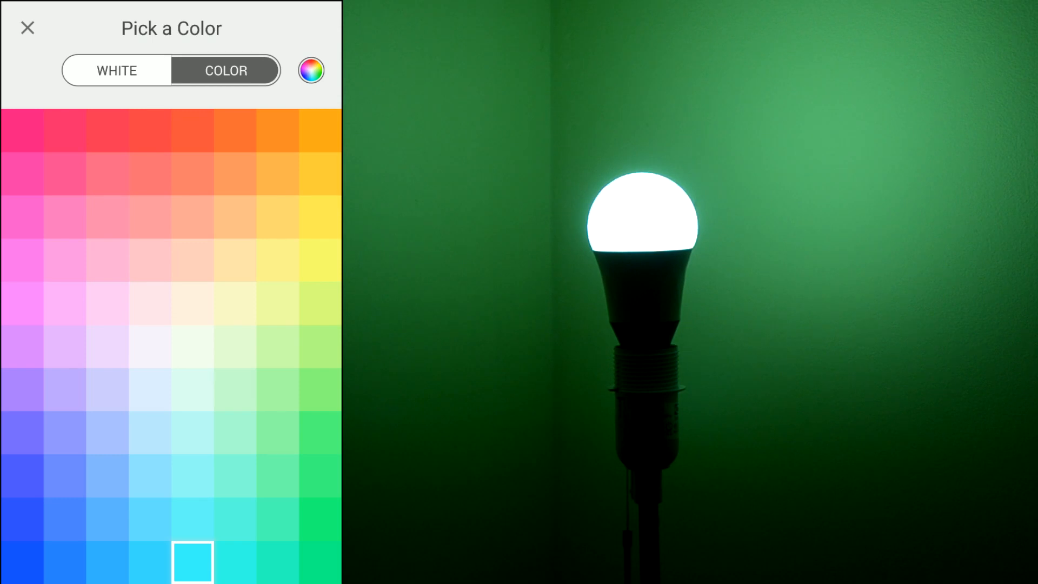
click(26, 28)
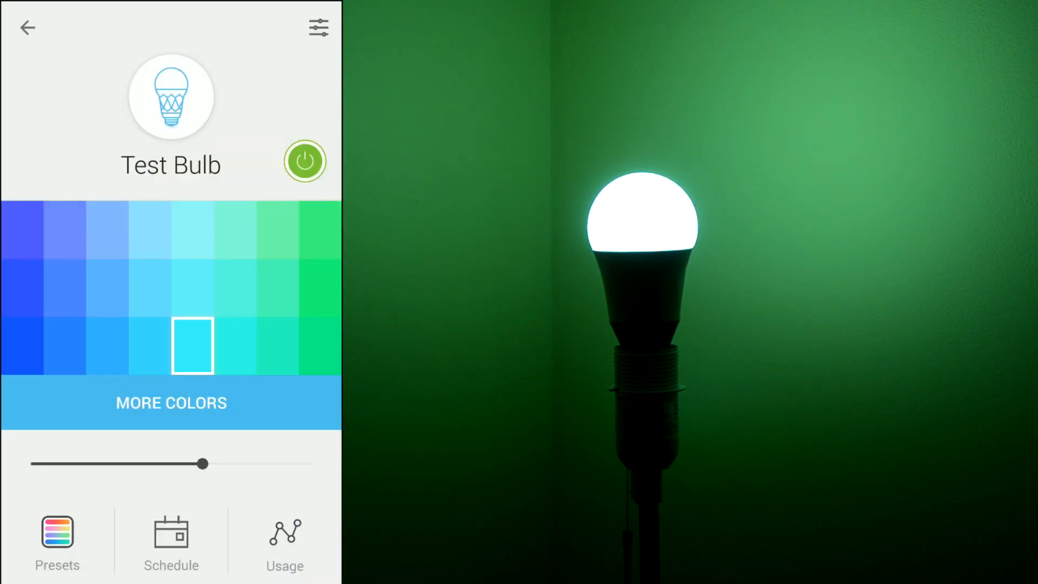
Step: Sweep brightness from full to minimum to about a third, then switch the bulb to white light
drag(203, 464, 314, 464)
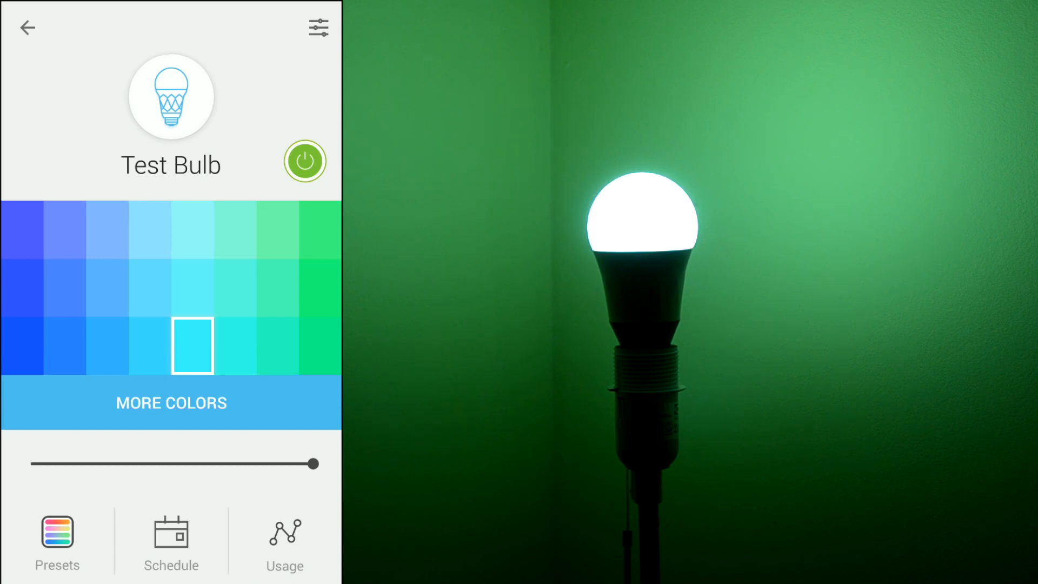
drag(312, 464, 40, 464)
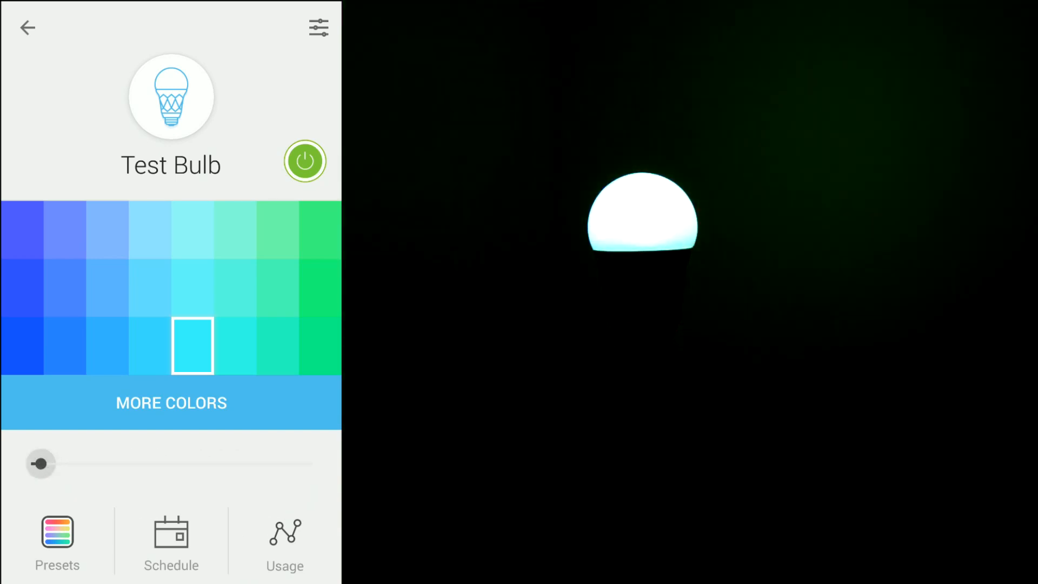
drag(40, 463, 176, 462)
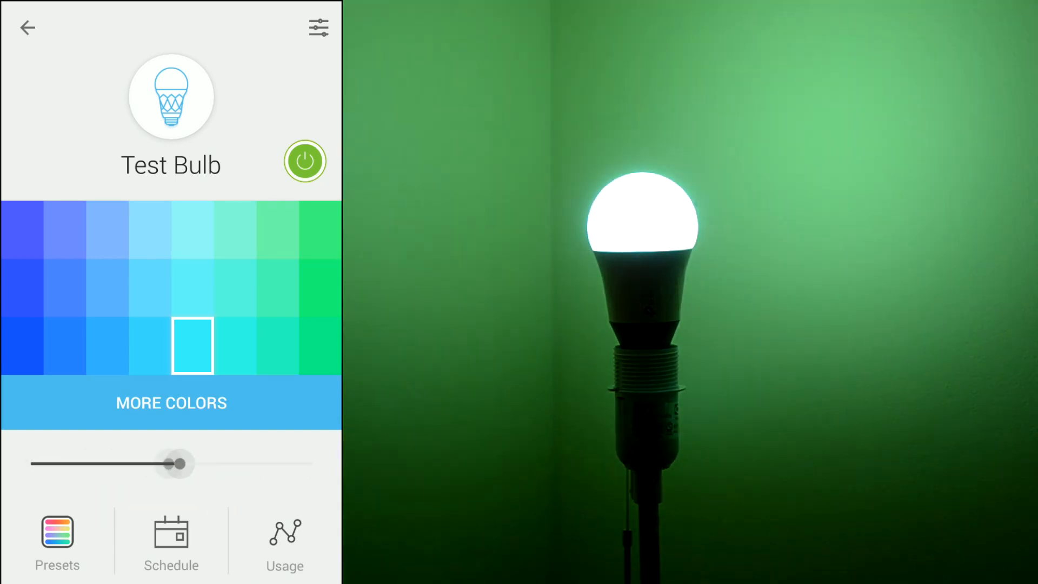
drag(176, 463, 118, 464)
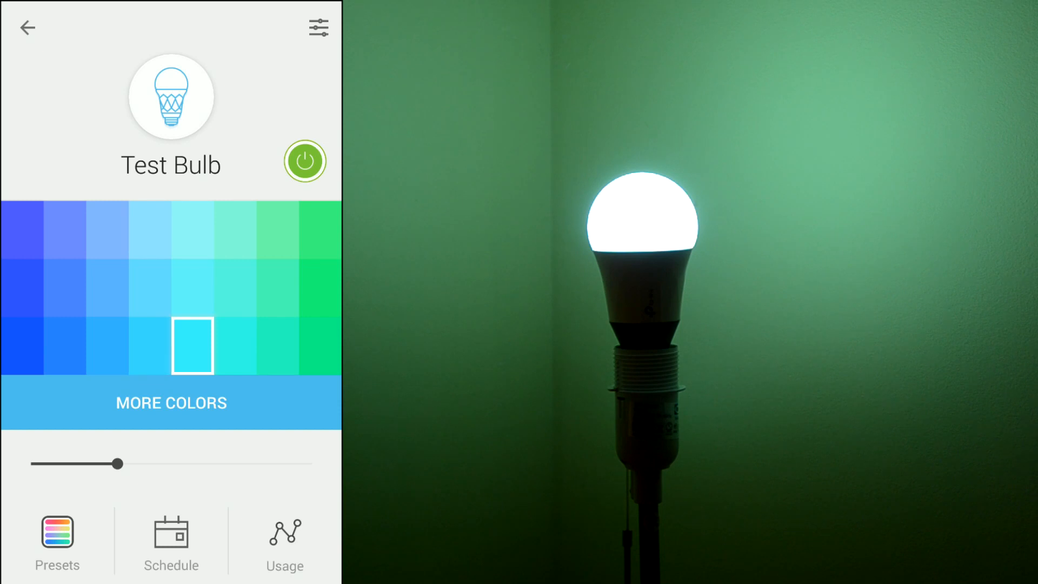
click(57, 535)
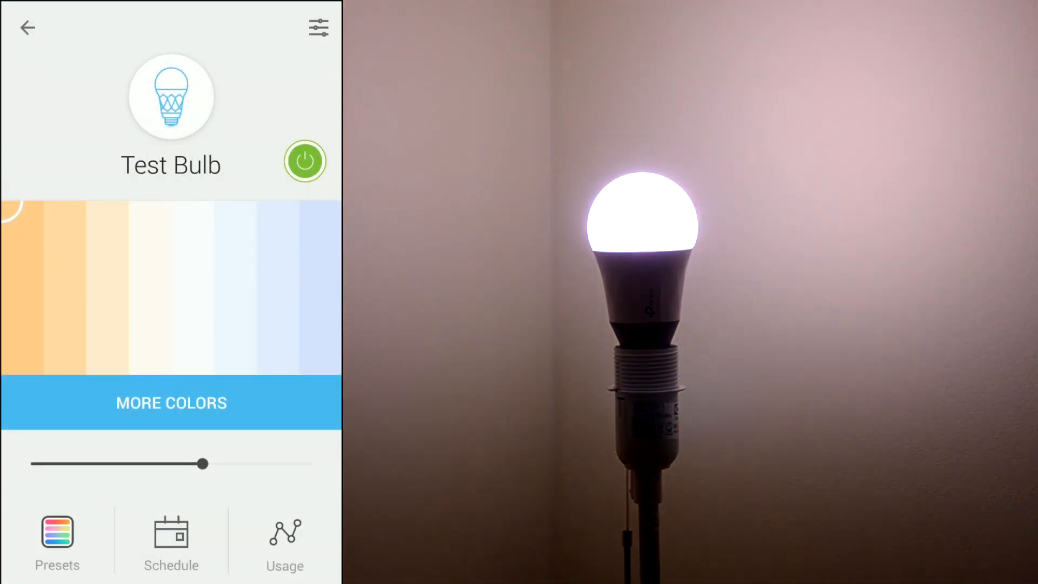
Step: Light the bulb red, then go to the full colour wheel with the bulb shining blue
click(56, 535)
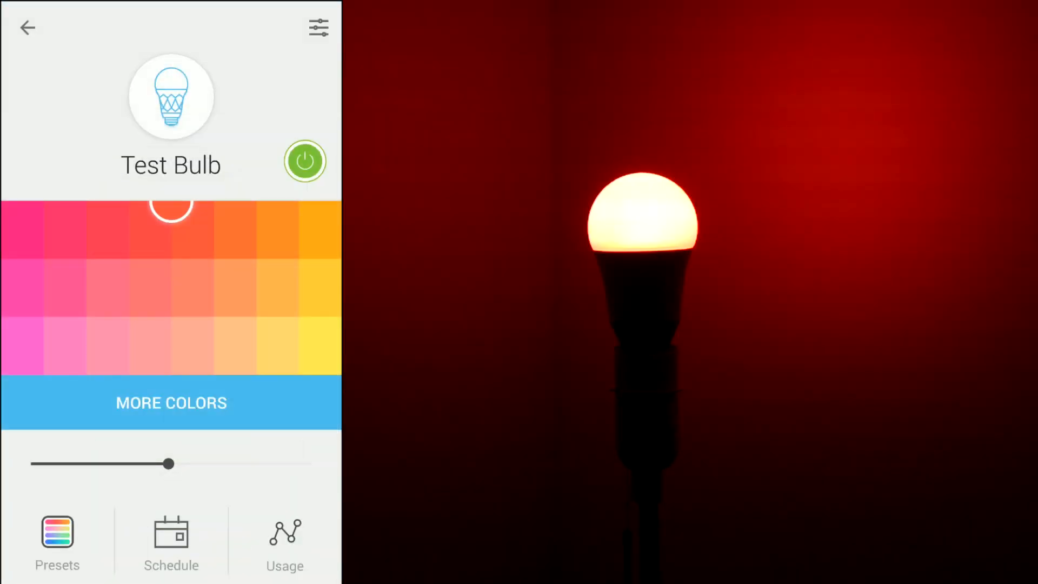
click(56, 538)
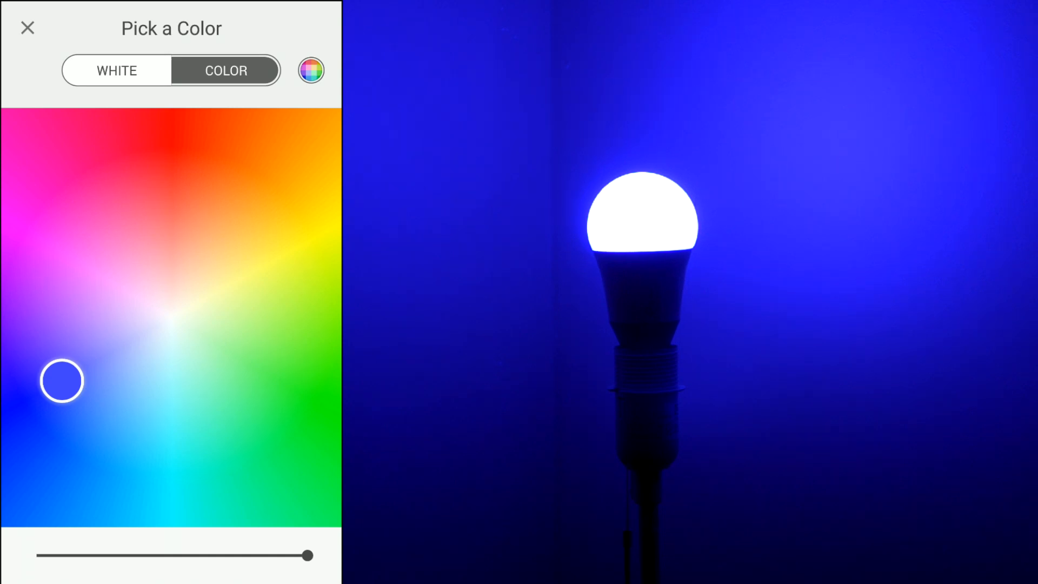
Step: Nudge brightness down and back to full, and glance at the presets and recents list
drag(305, 556, 125, 556)
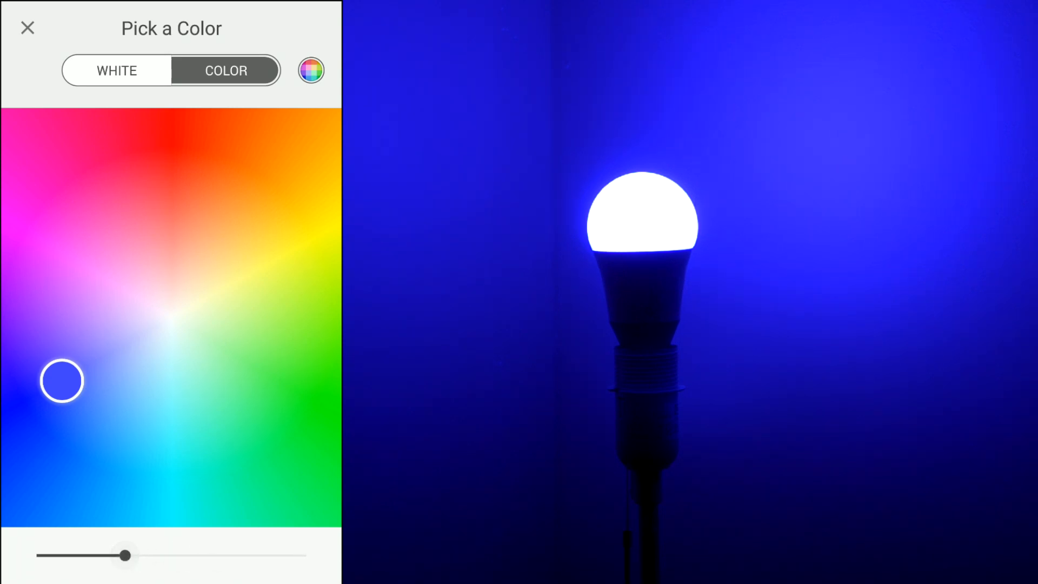
drag(126, 556, 303, 555)
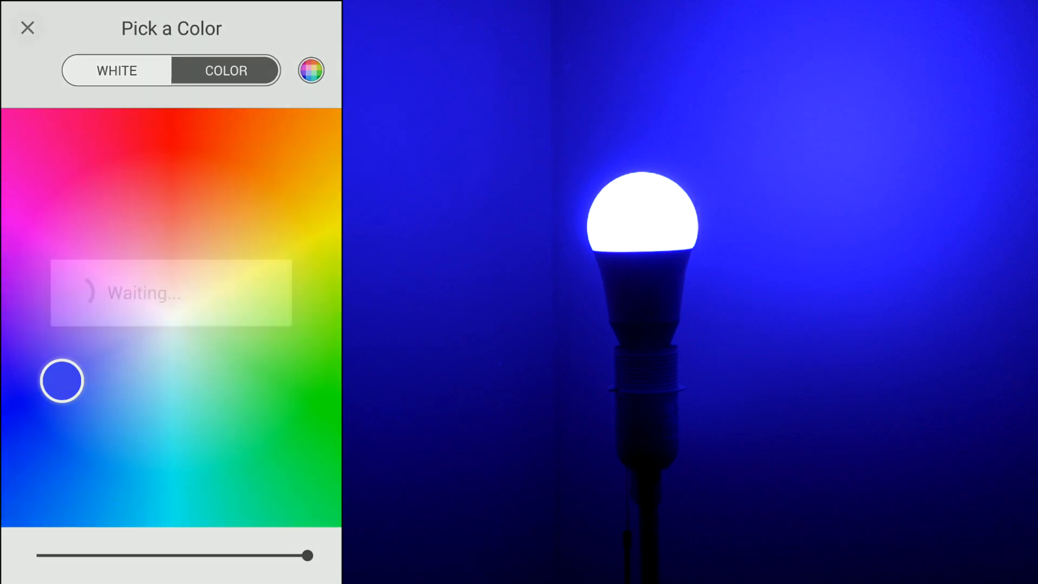
click(310, 70)
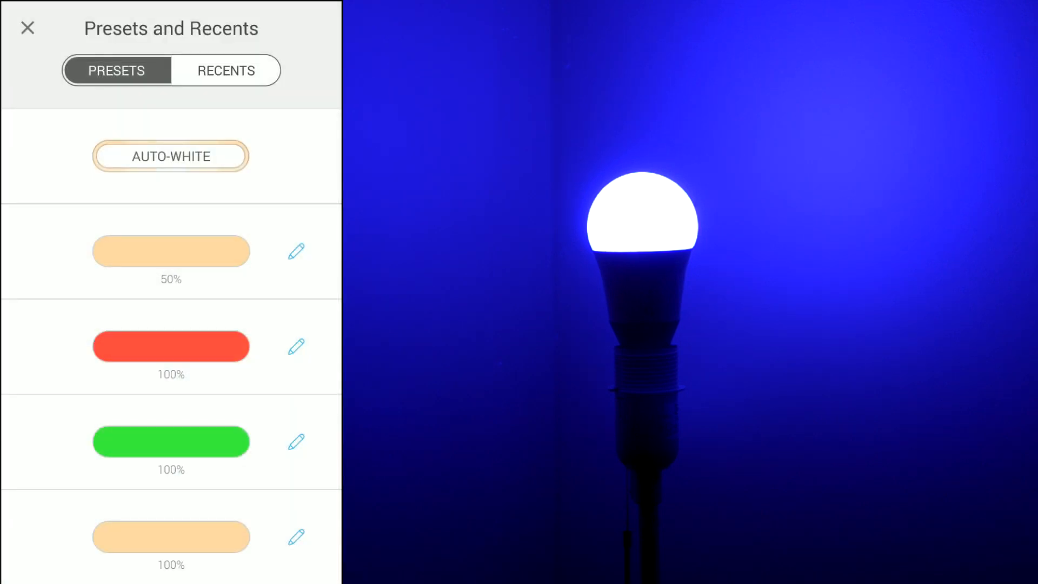
click(27, 28)
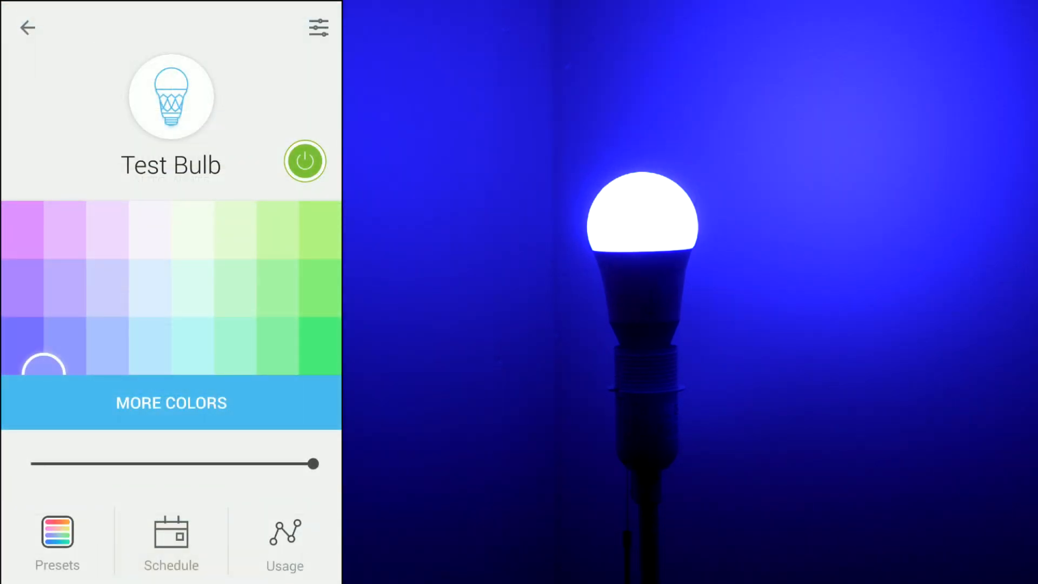
Step: Give the bulb a pale green tint at about half brightness and go to its Schedule page
click(193, 290)
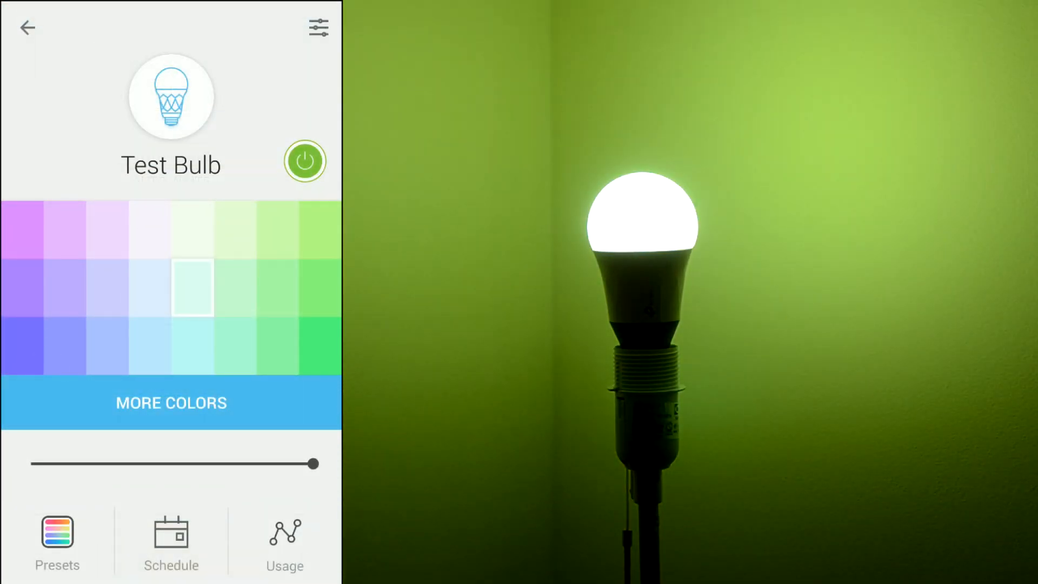
drag(312, 464, 187, 464)
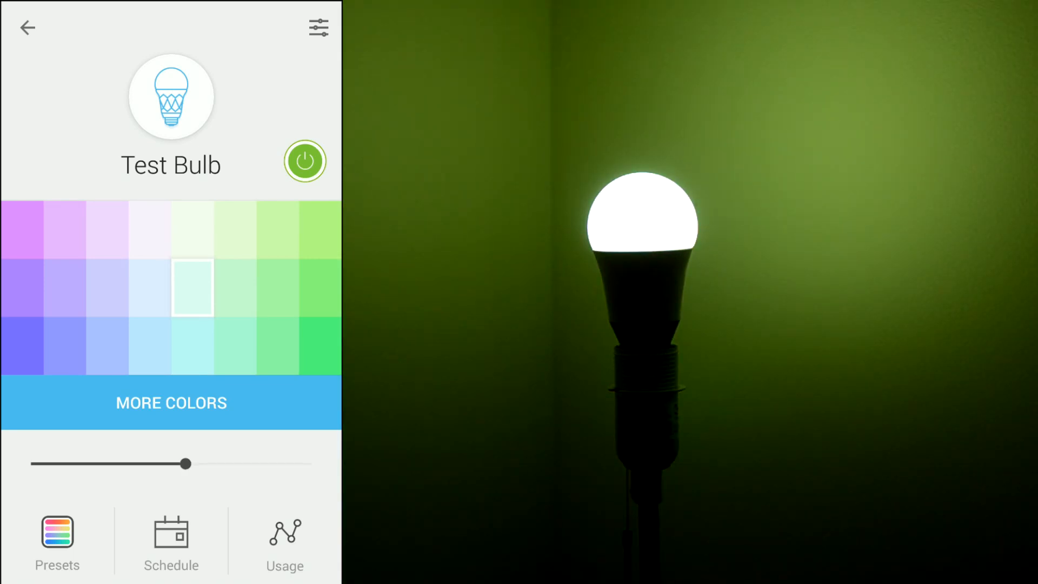
click(171, 539)
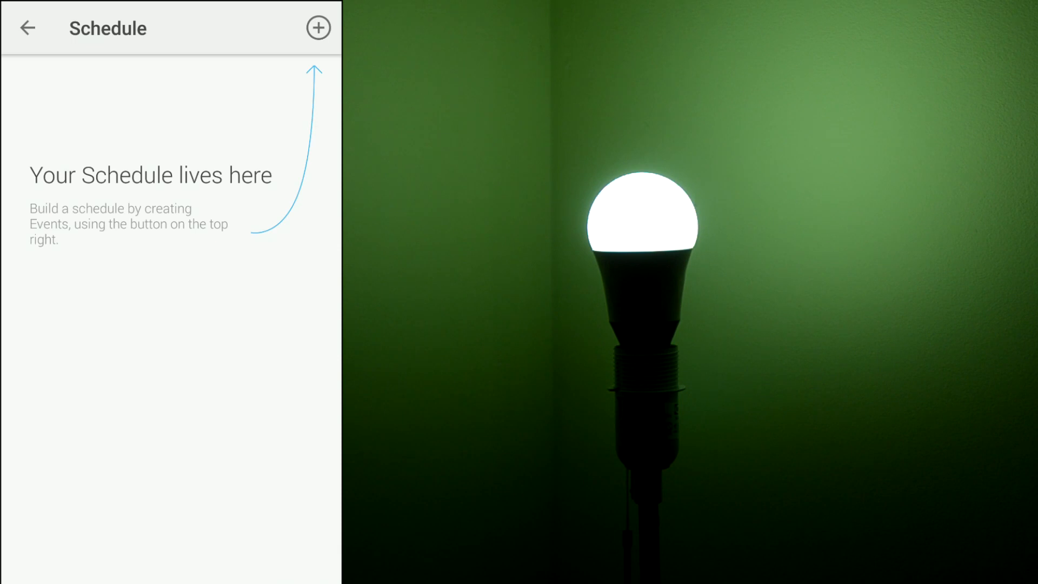
Step: Start a new schedule event and try custom colour, off and circadian states for it
click(320, 28)
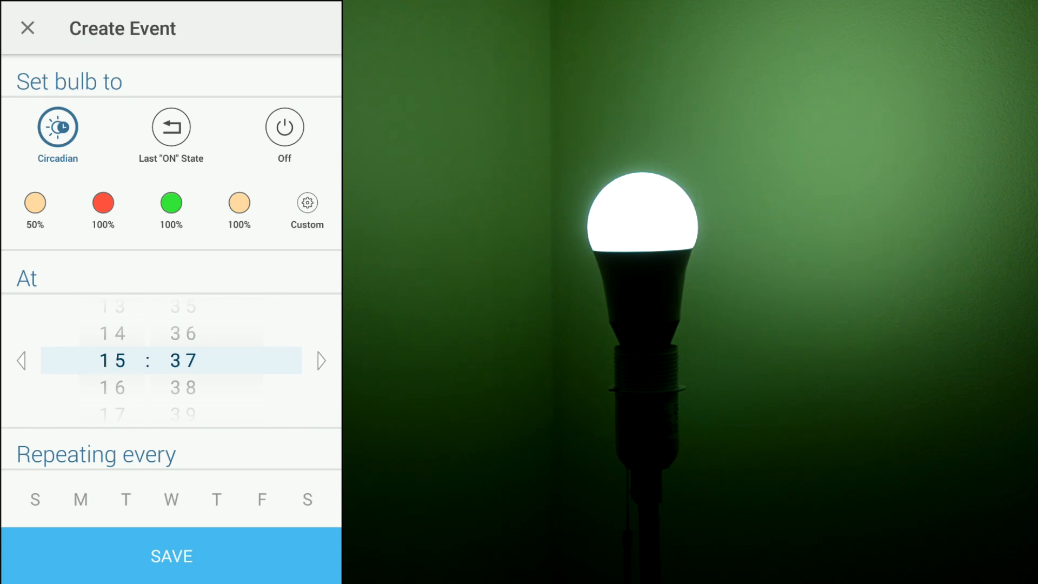
click(21, 361)
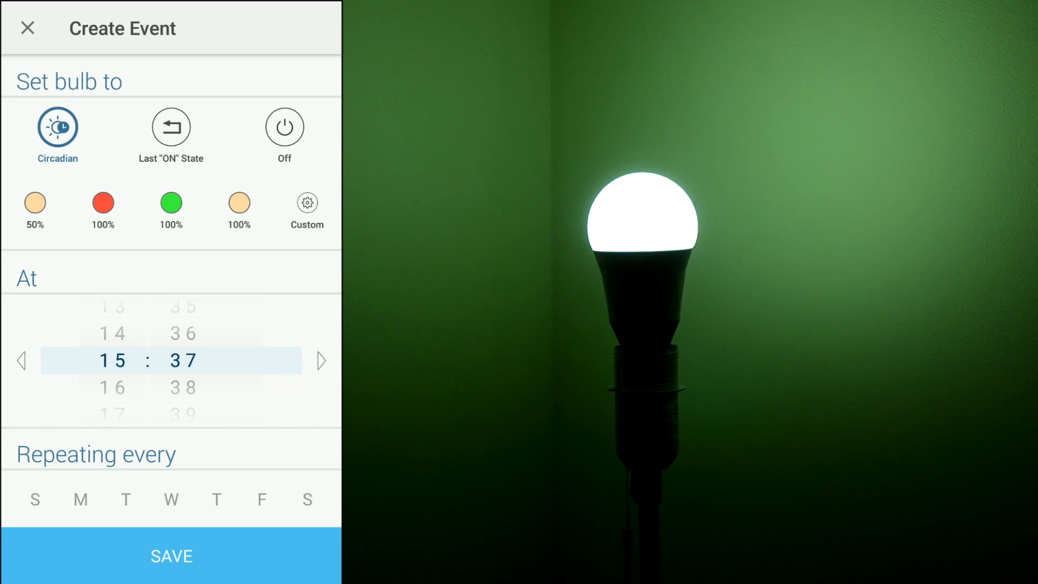
click(307, 203)
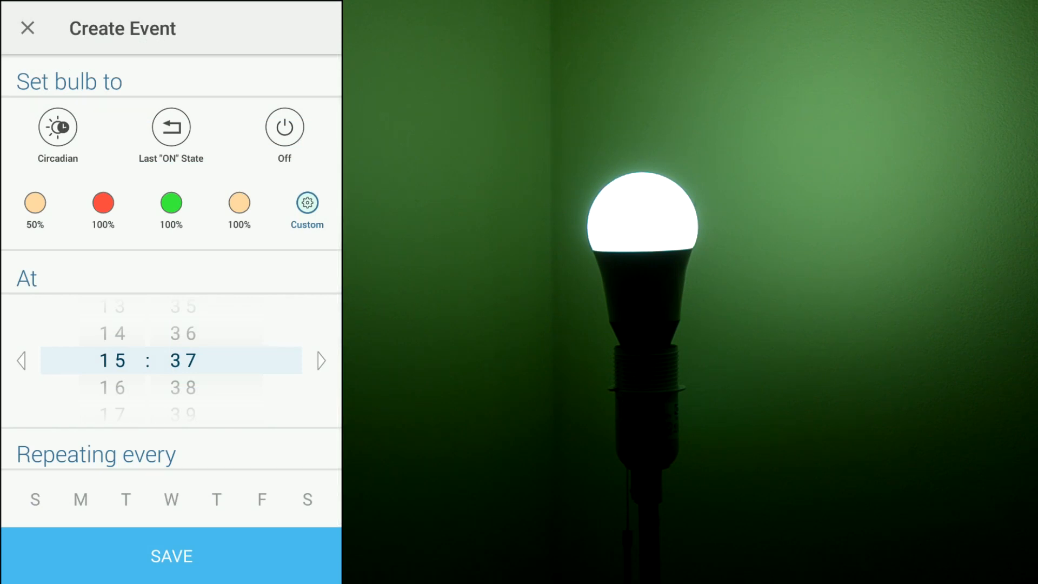
click(284, 128)
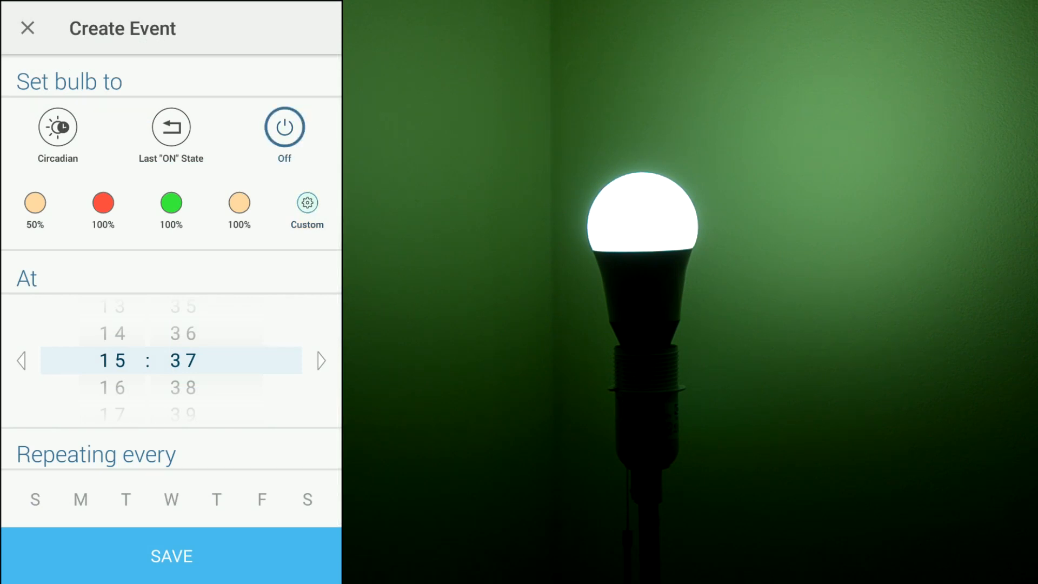
click(58, 128)
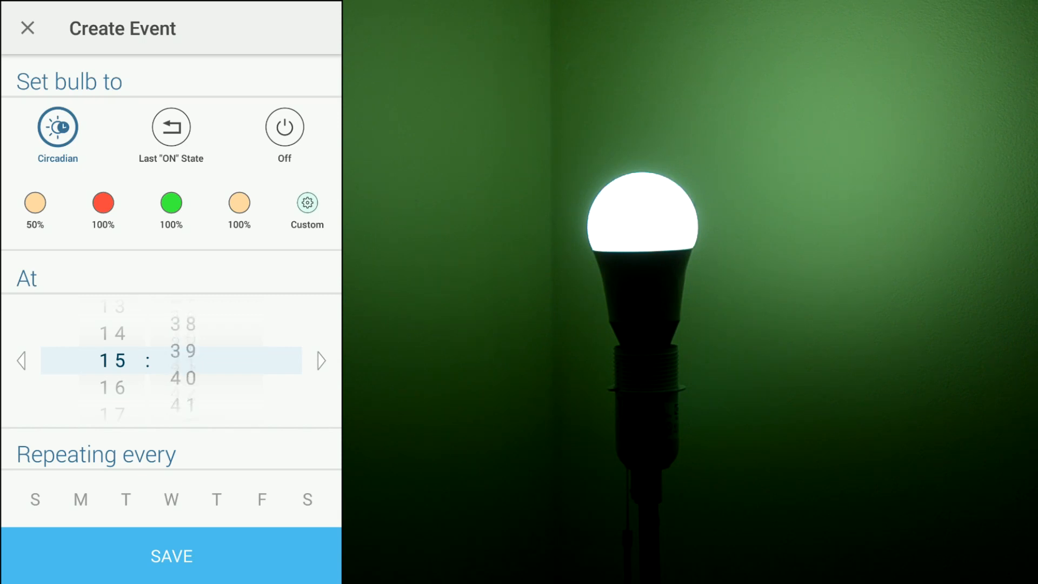
scroll(down, 3)
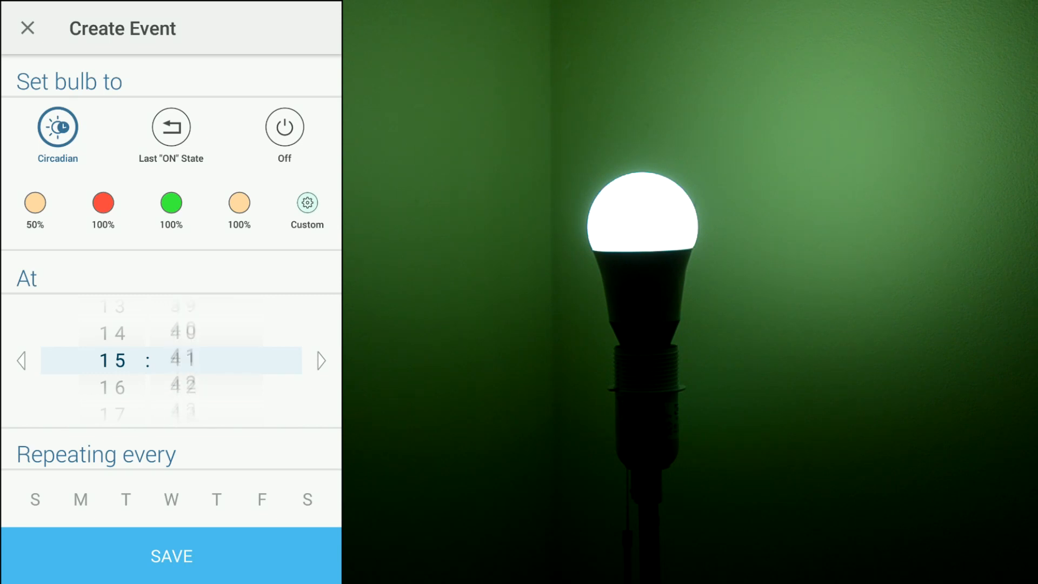
scroll(down, 3)
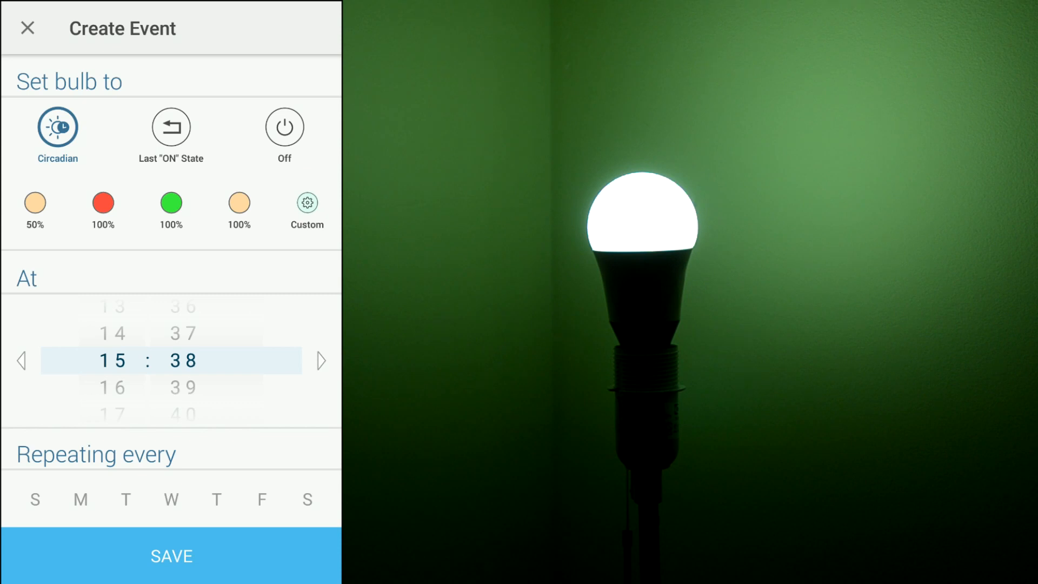
Step: Try the red 100% preset and custom states, then discard the event unsaved and return to the bulb page
click(103, 204)
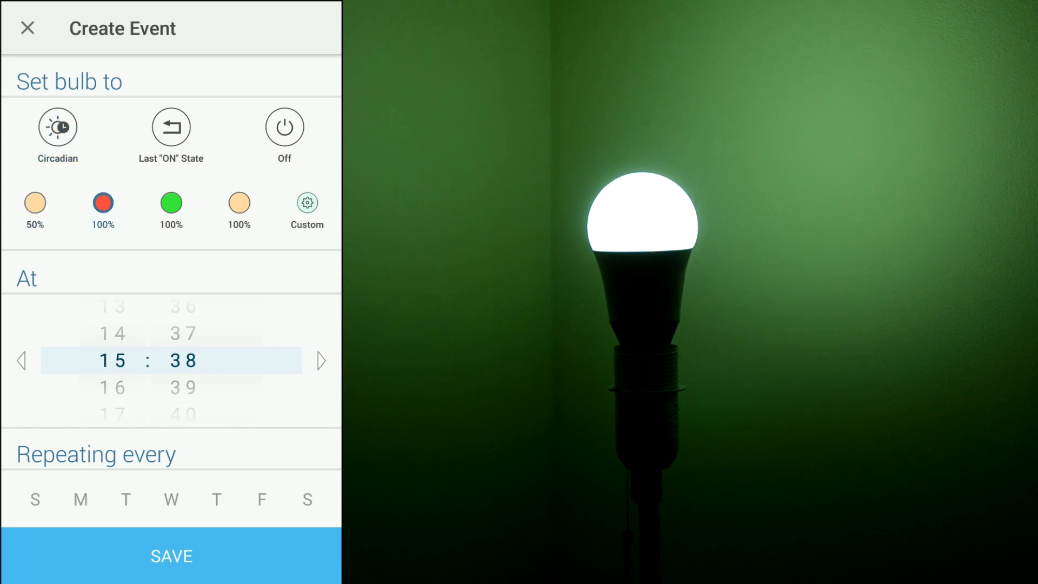
click(171, 202)
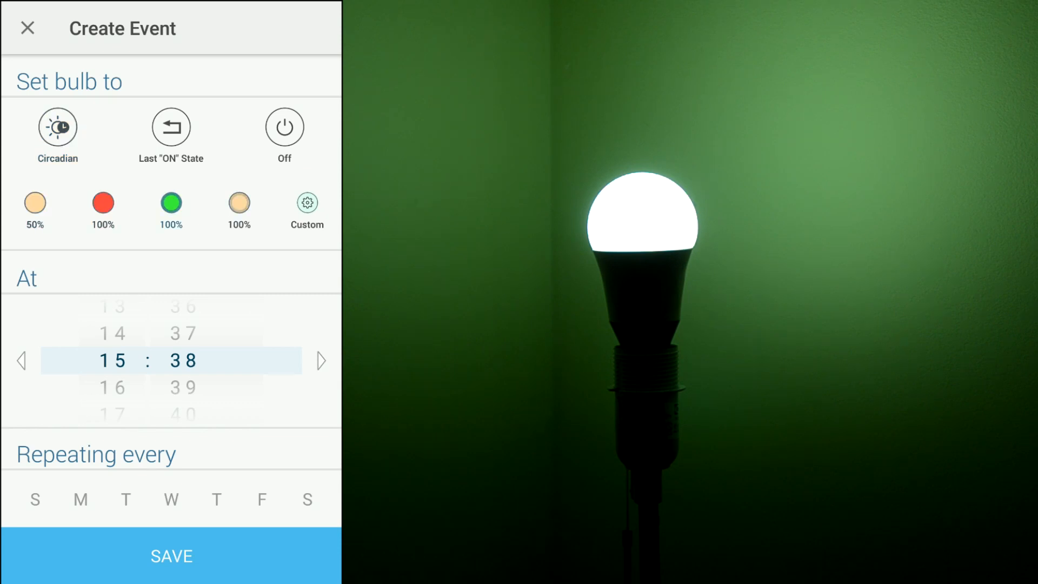
click(307, 203)
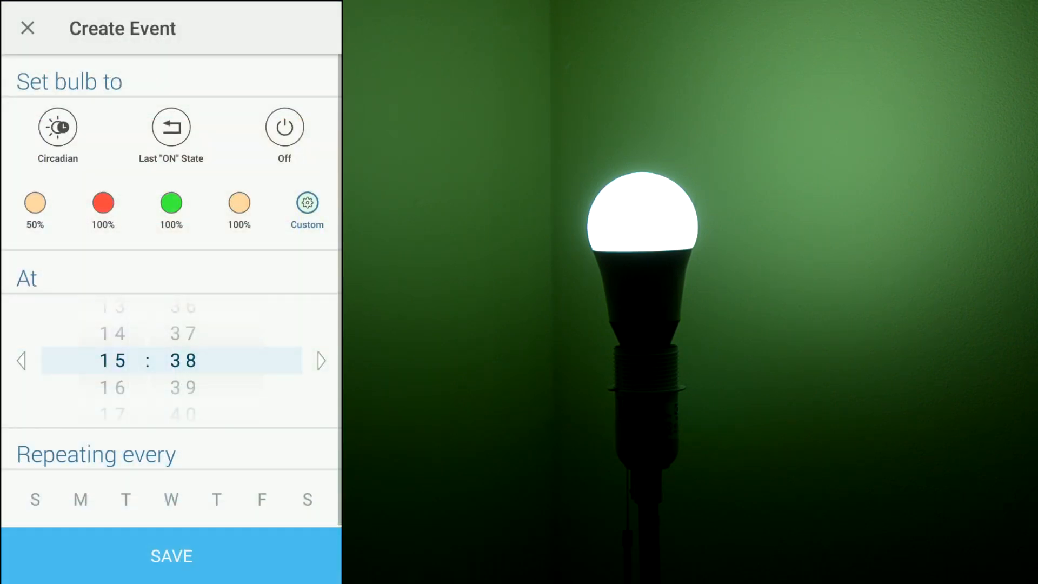
click(56, 128)
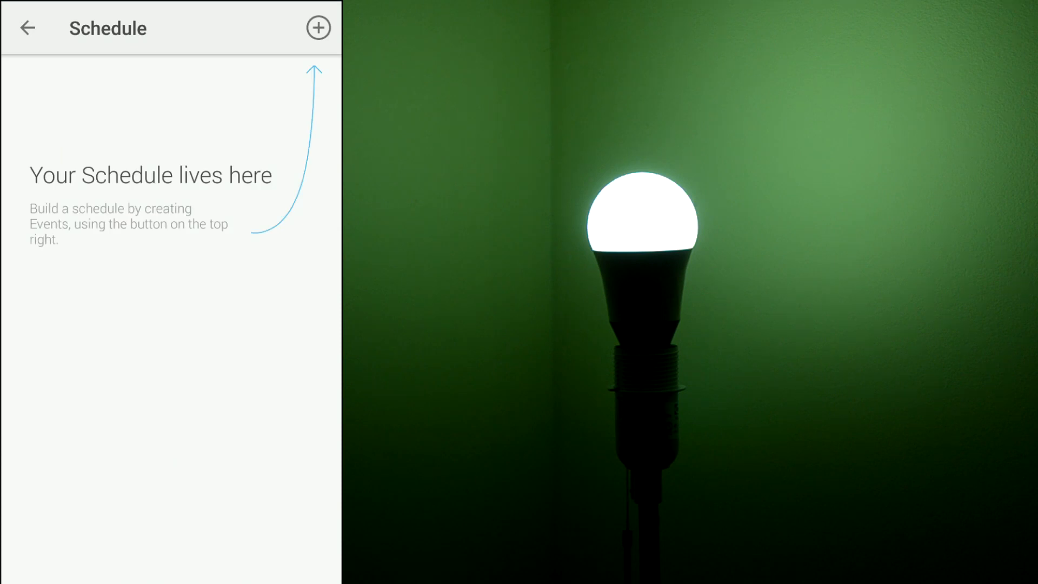
click(28, 28)
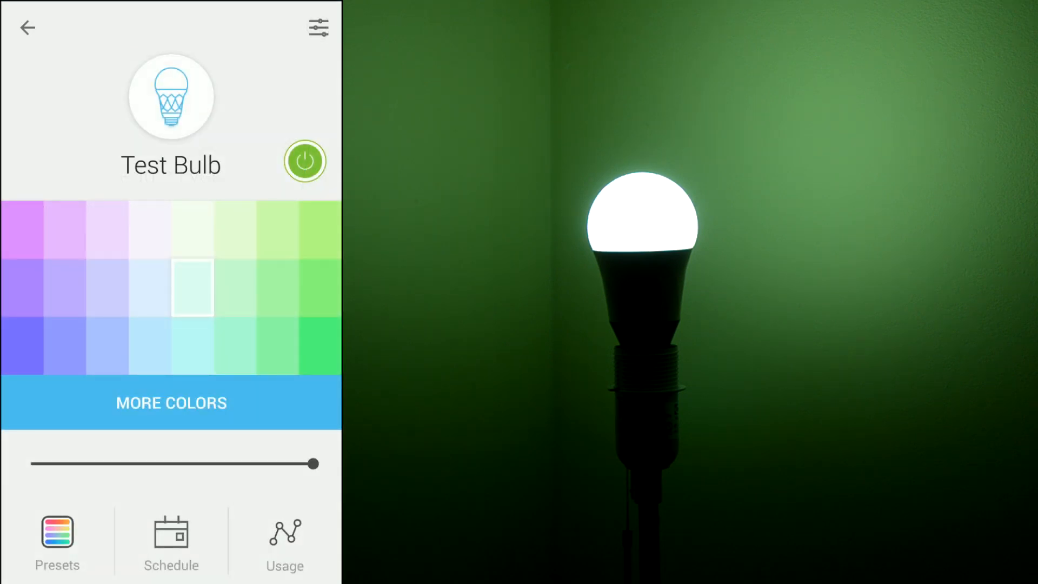
click(281, 538)
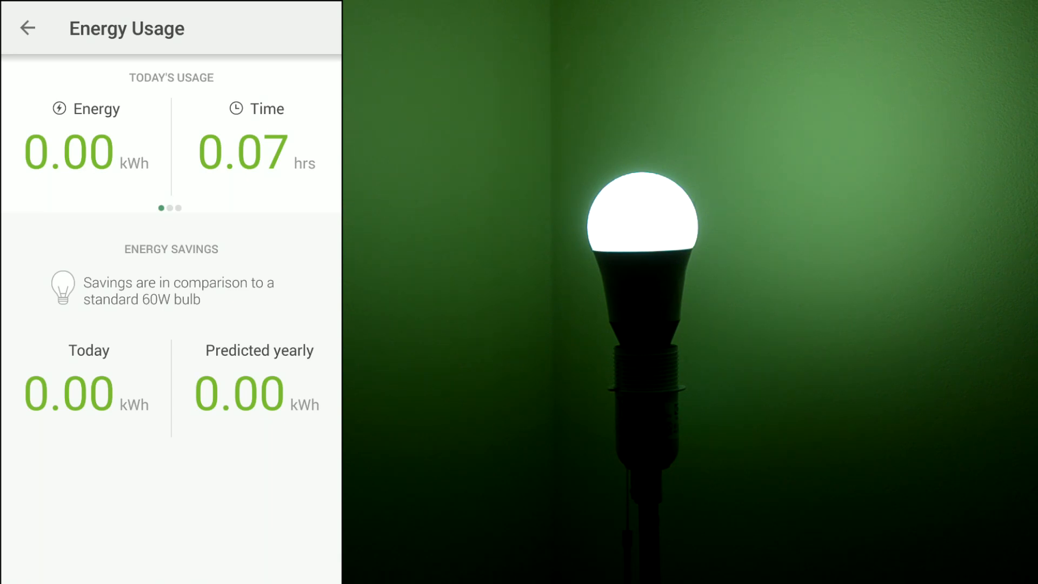
scroll(left, 3)
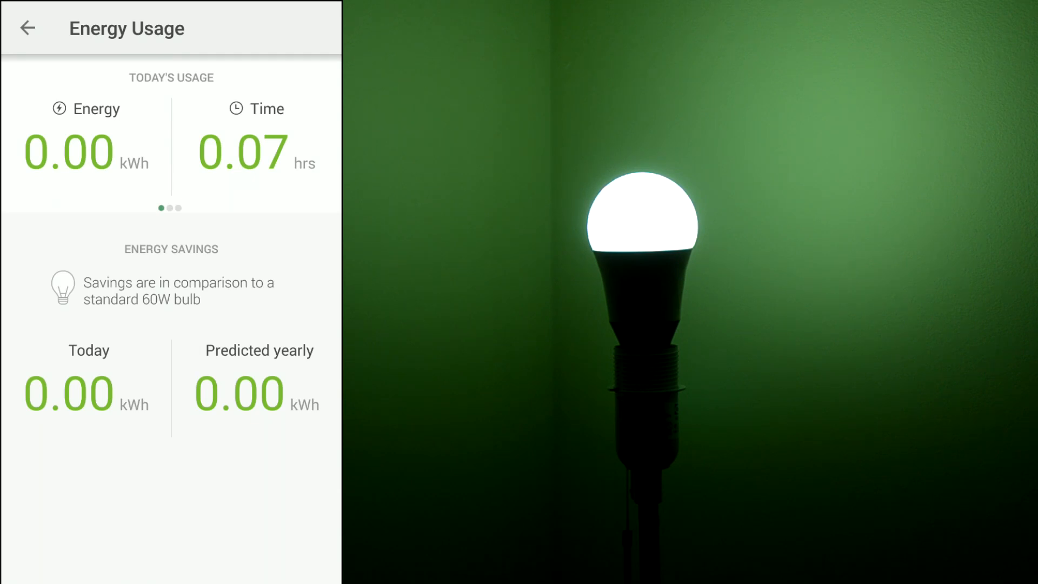
click(29, 29)
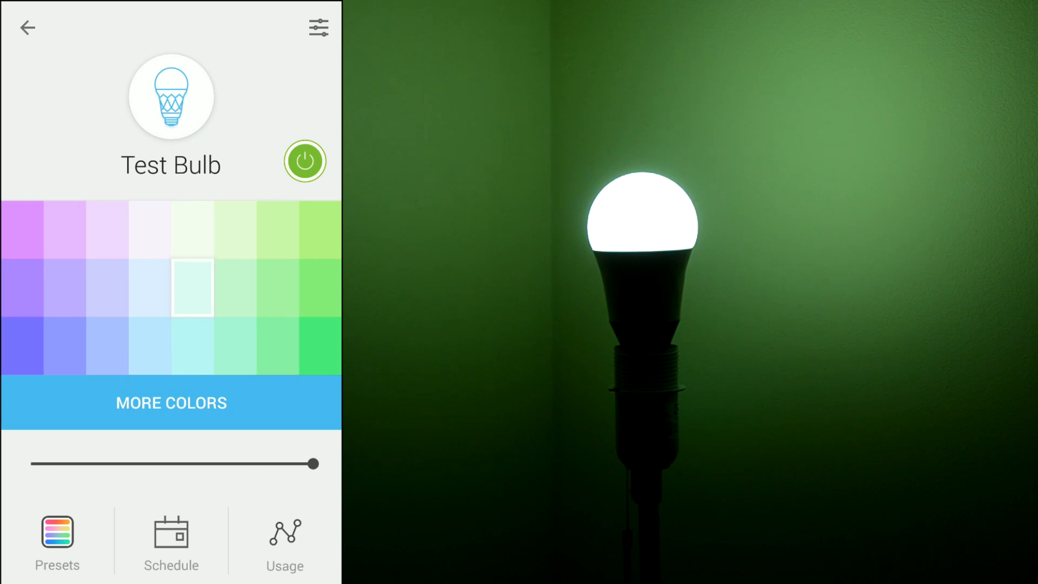
click(318, 26)
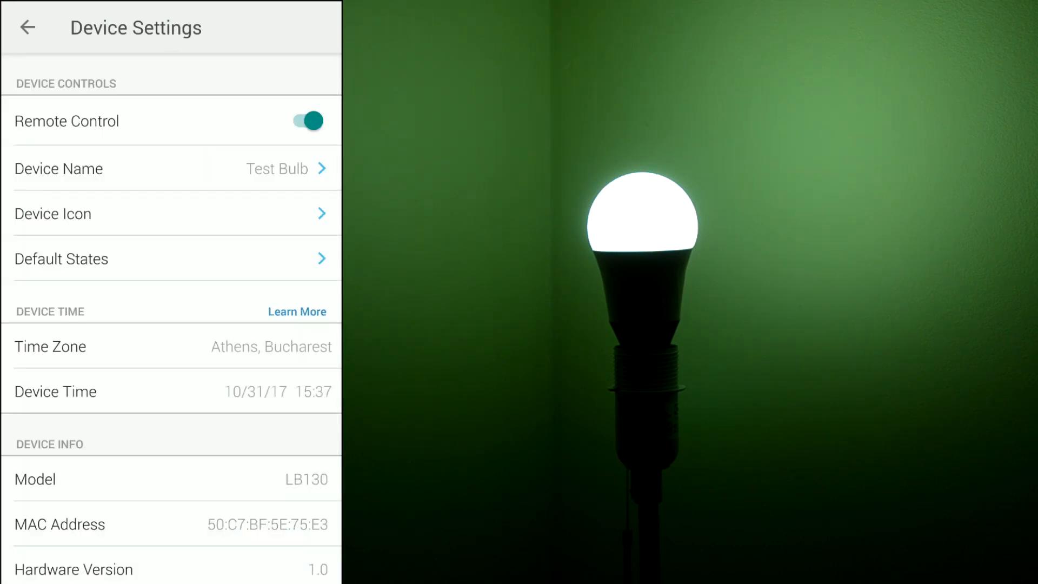
scroll(down, 3)
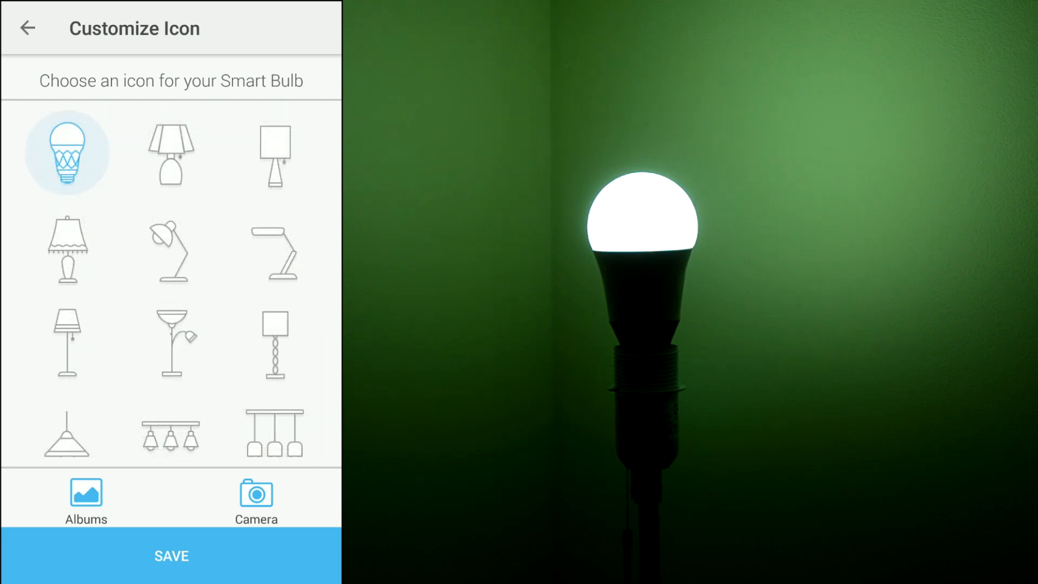
click(30, 28)
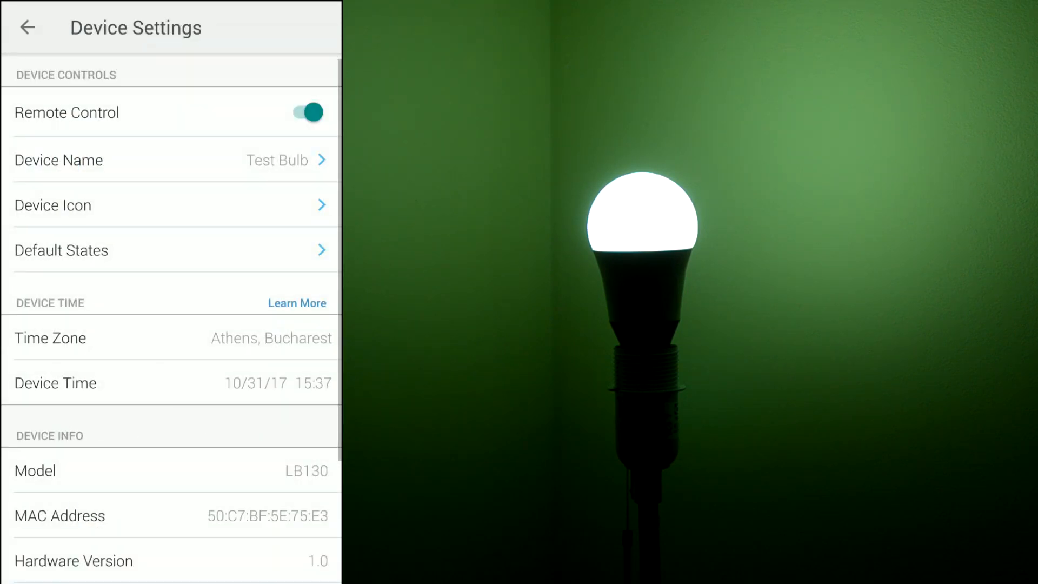
click(61, 251)
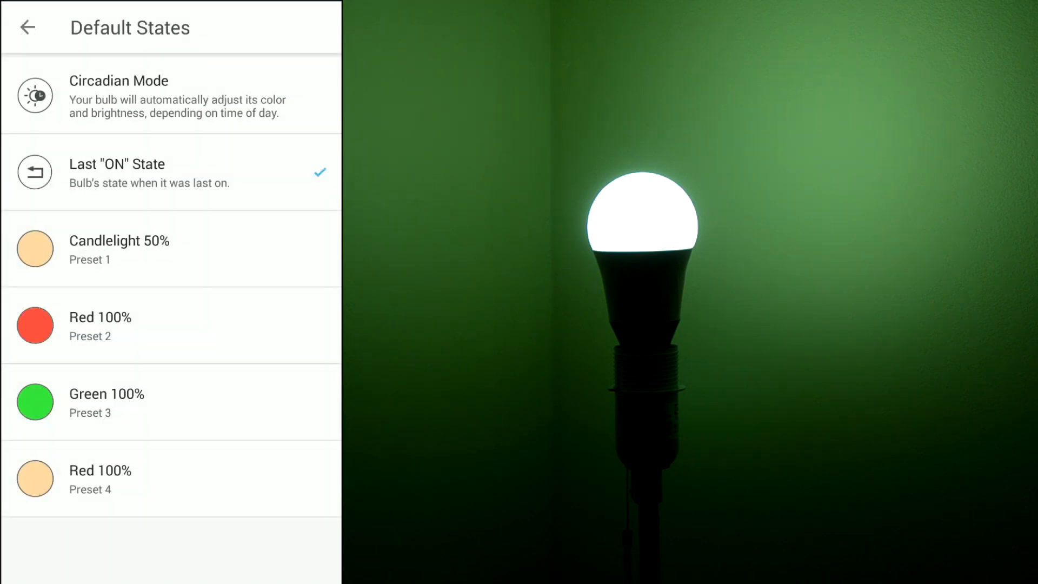
click(30, 28)
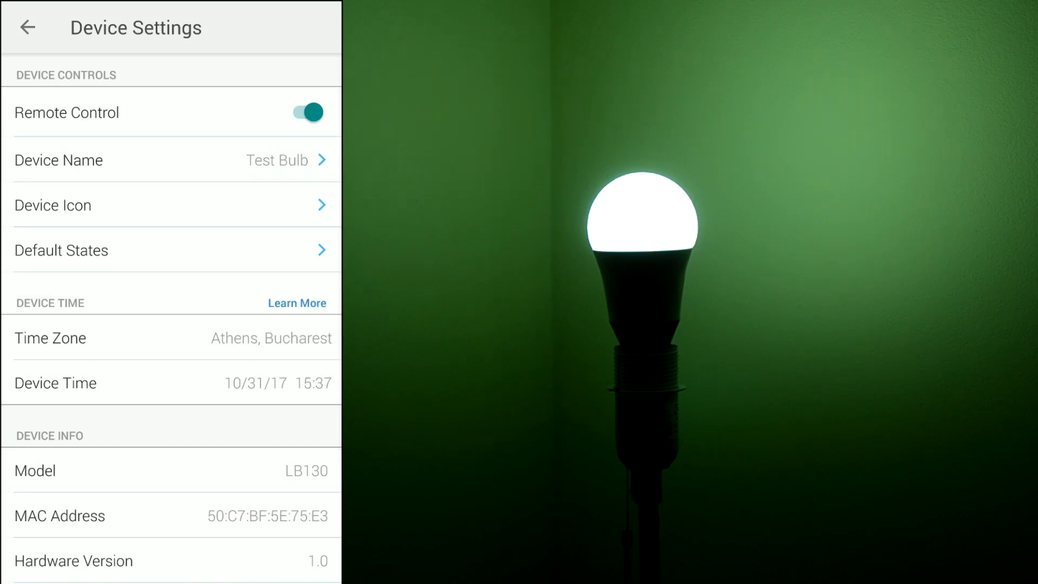
scroll(down, 3)
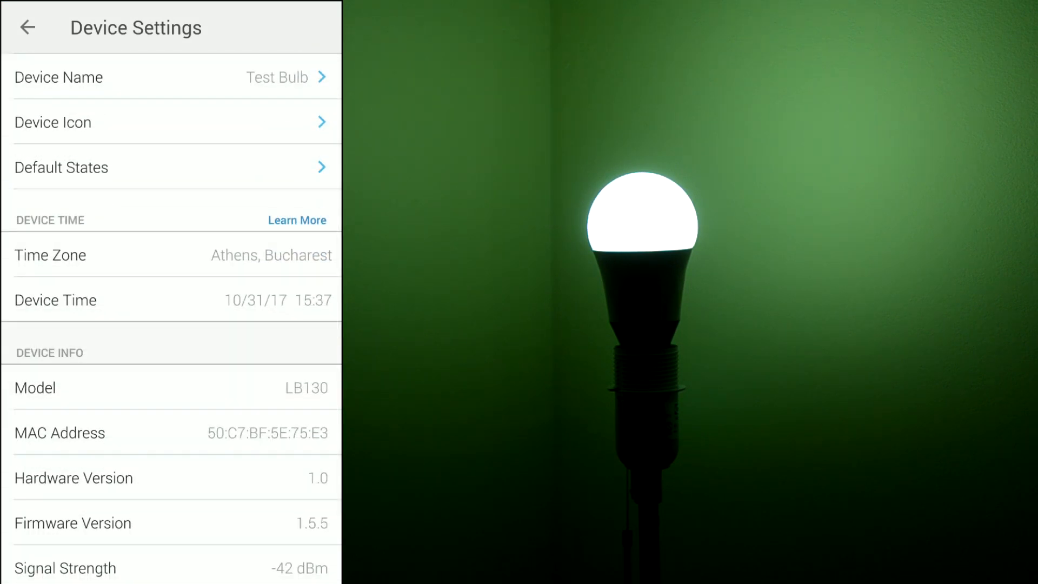
scroll(down, 3)
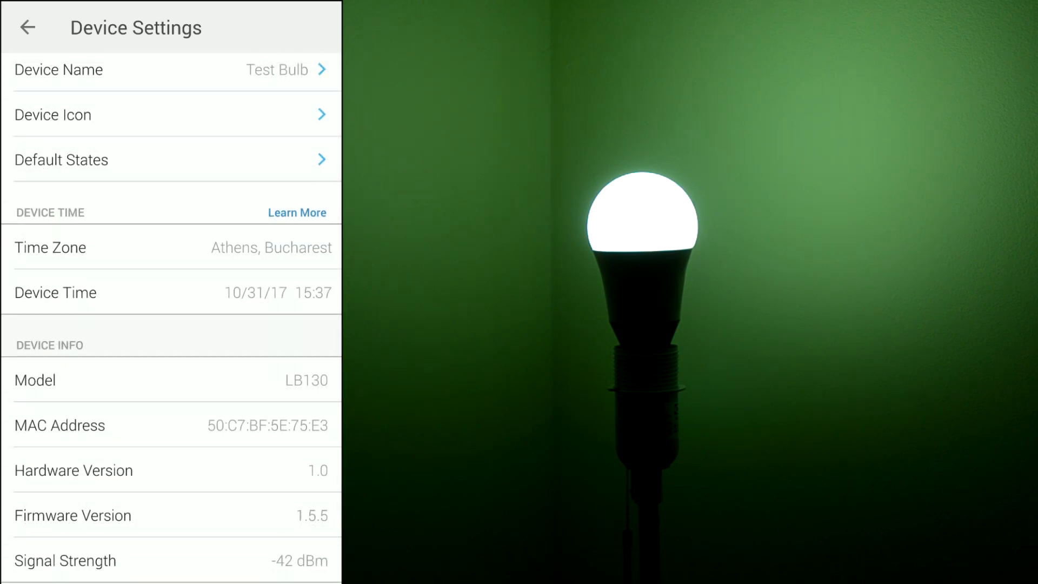
scroll(down, 3)
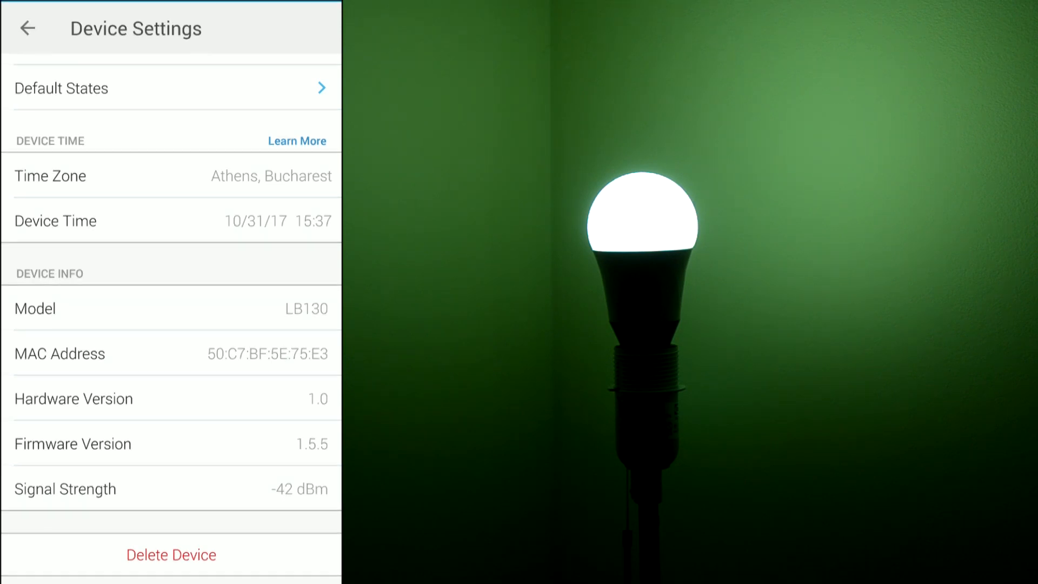
click(28, 28)
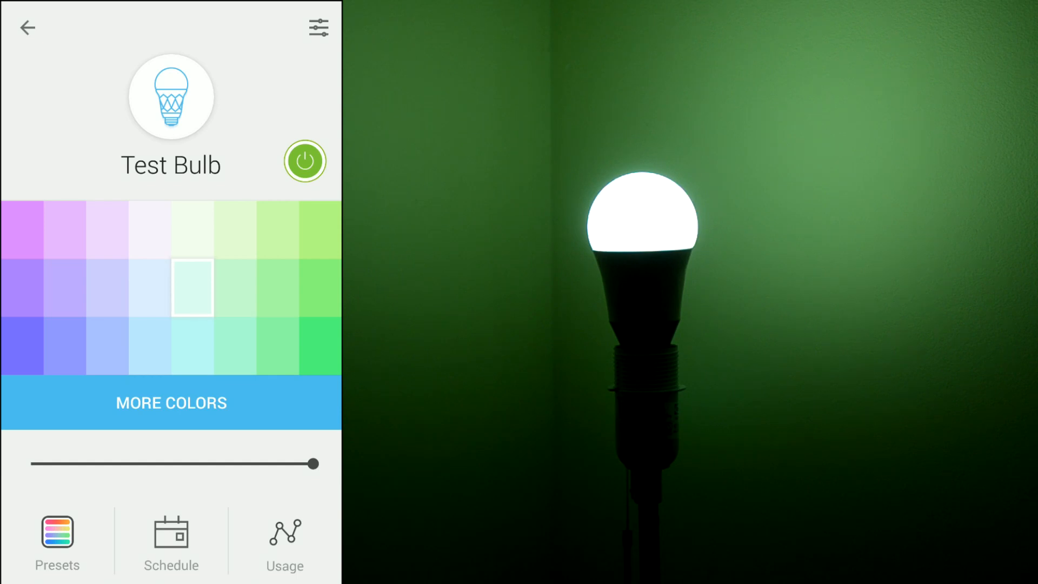
Step: Dim the bulb to minimum and, from the full colour range, turn it deep blue, red, then salmon
drag(311, 464, 153, 464)
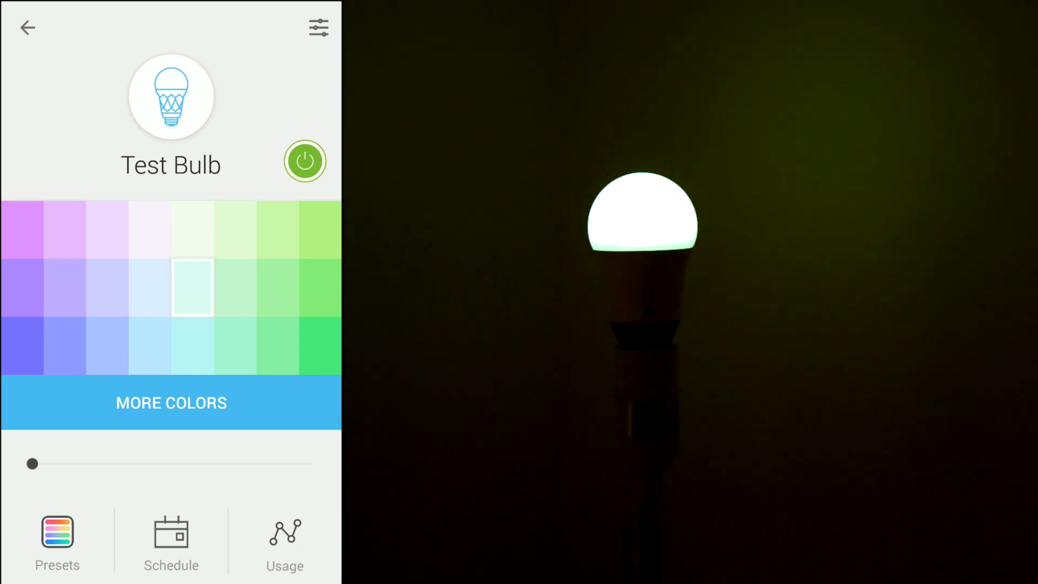
click(170, 403)
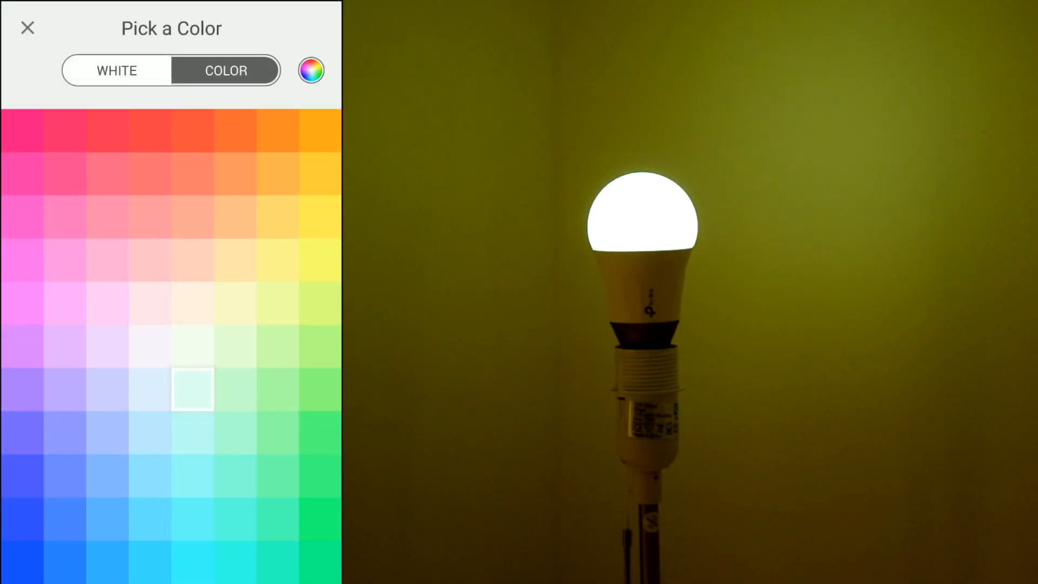
click(21, 560)
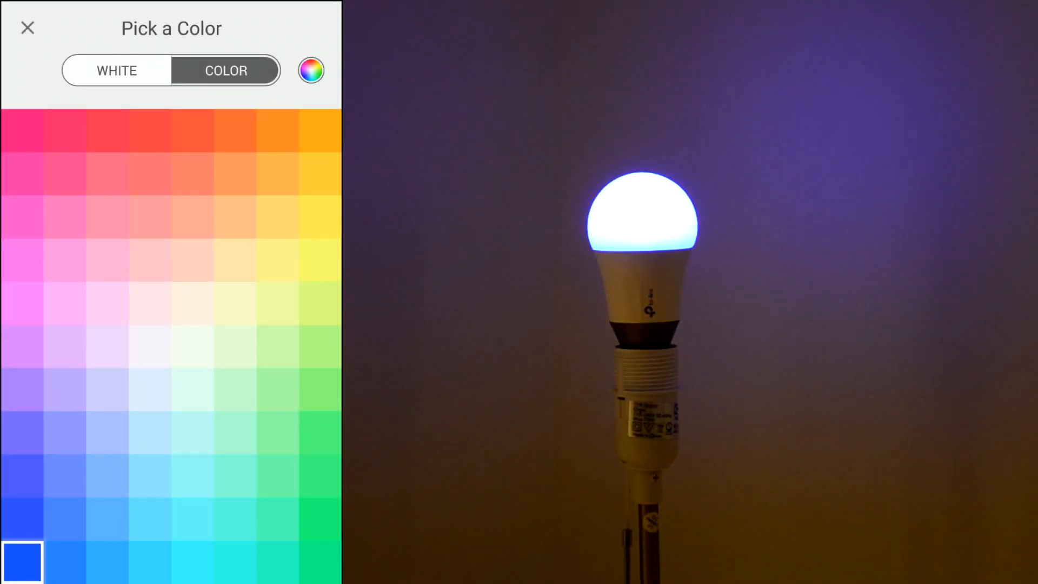
click(148, 130)
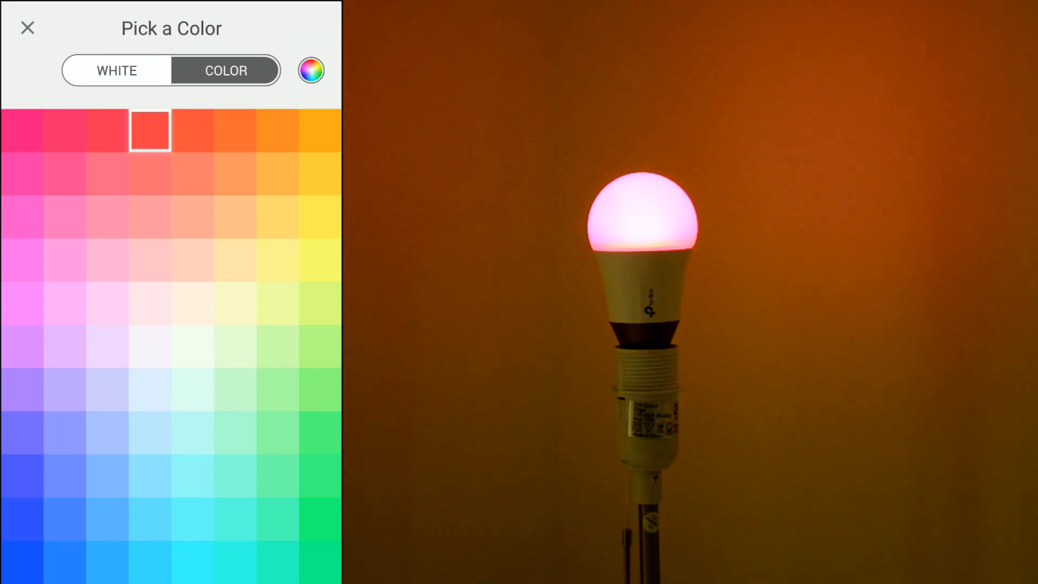
click(149, 173)
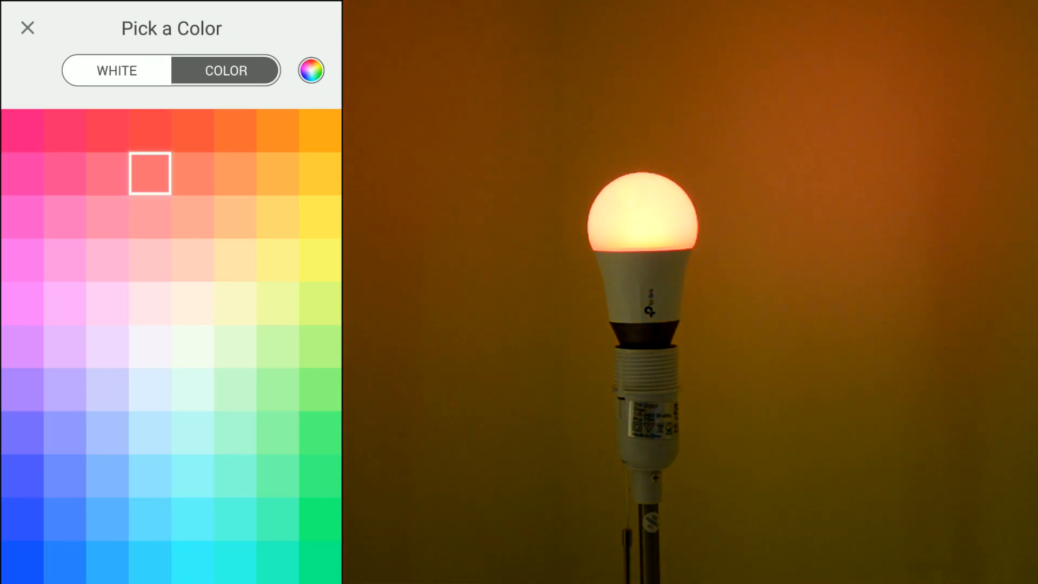
Step: Cycle the bulb through orange, lavender and periwinkle, ending on a brighter blue
click(320, 130)
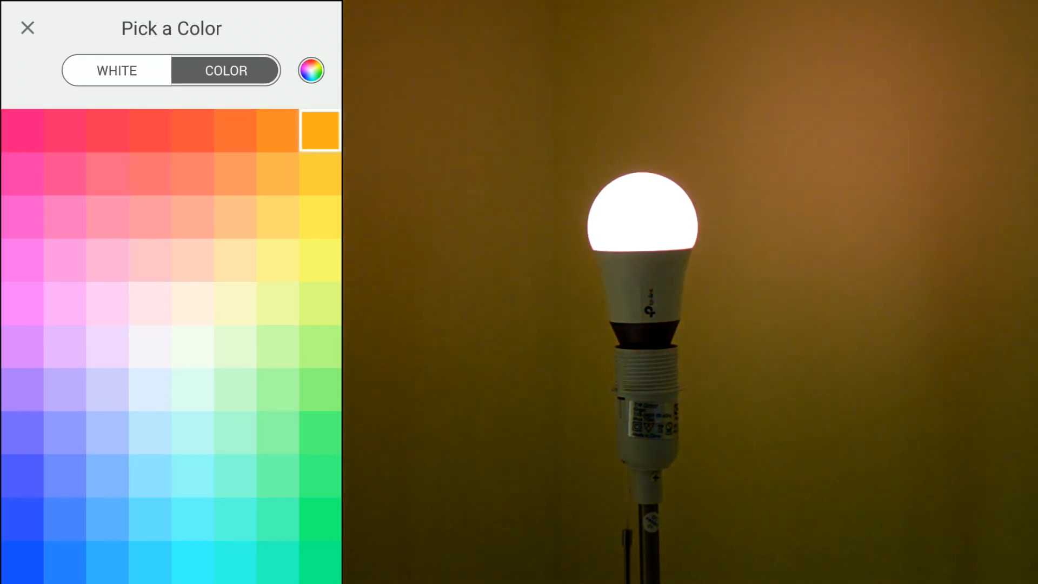
click(63, 351)
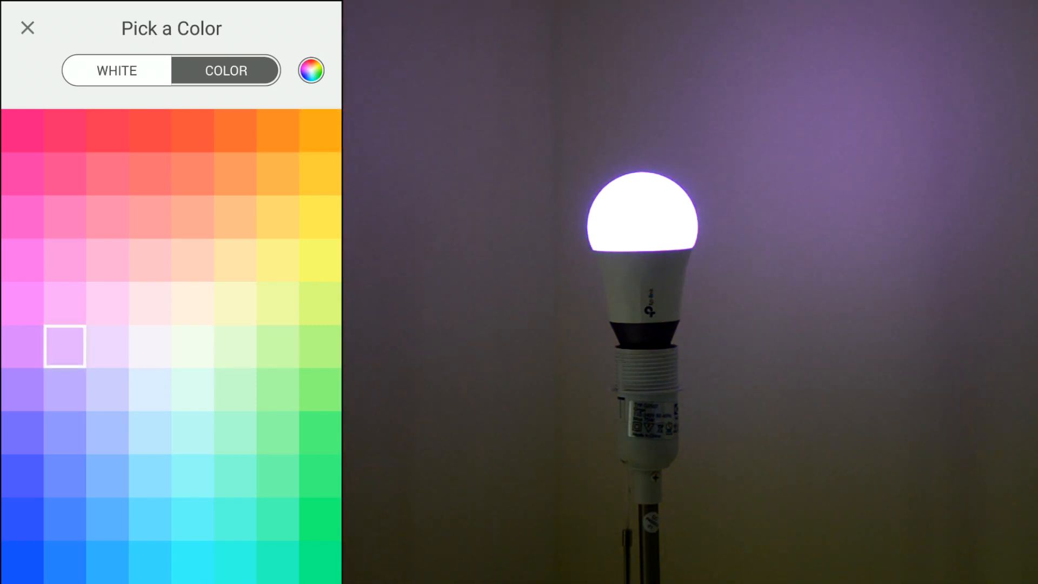
click(64, 485)
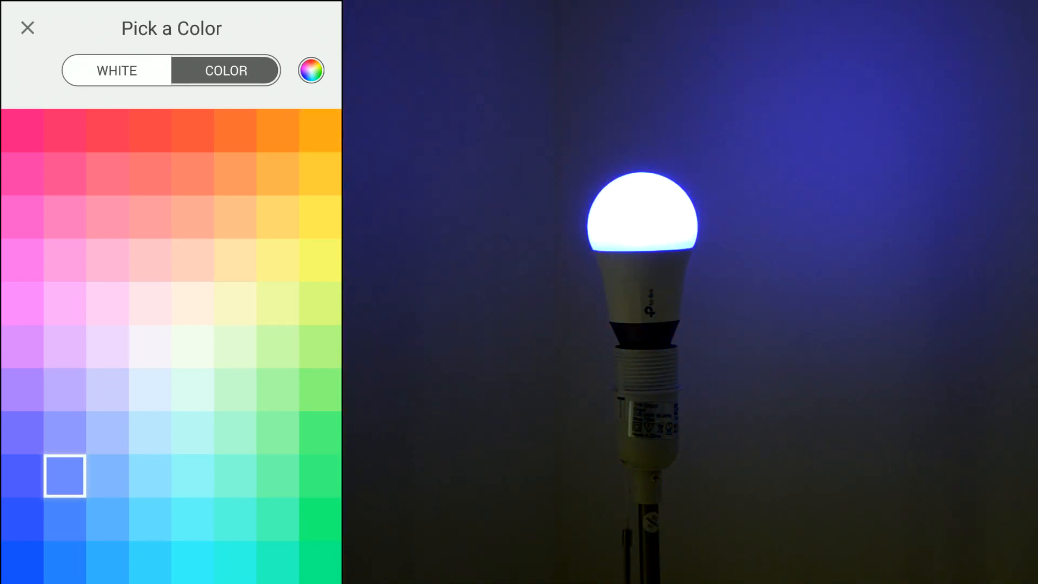
click(64, 528)
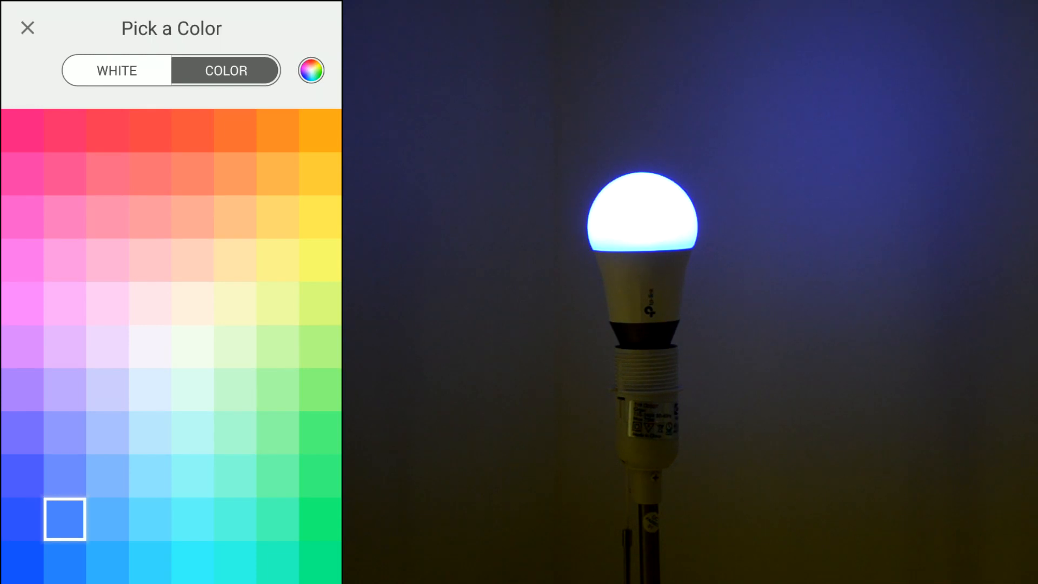